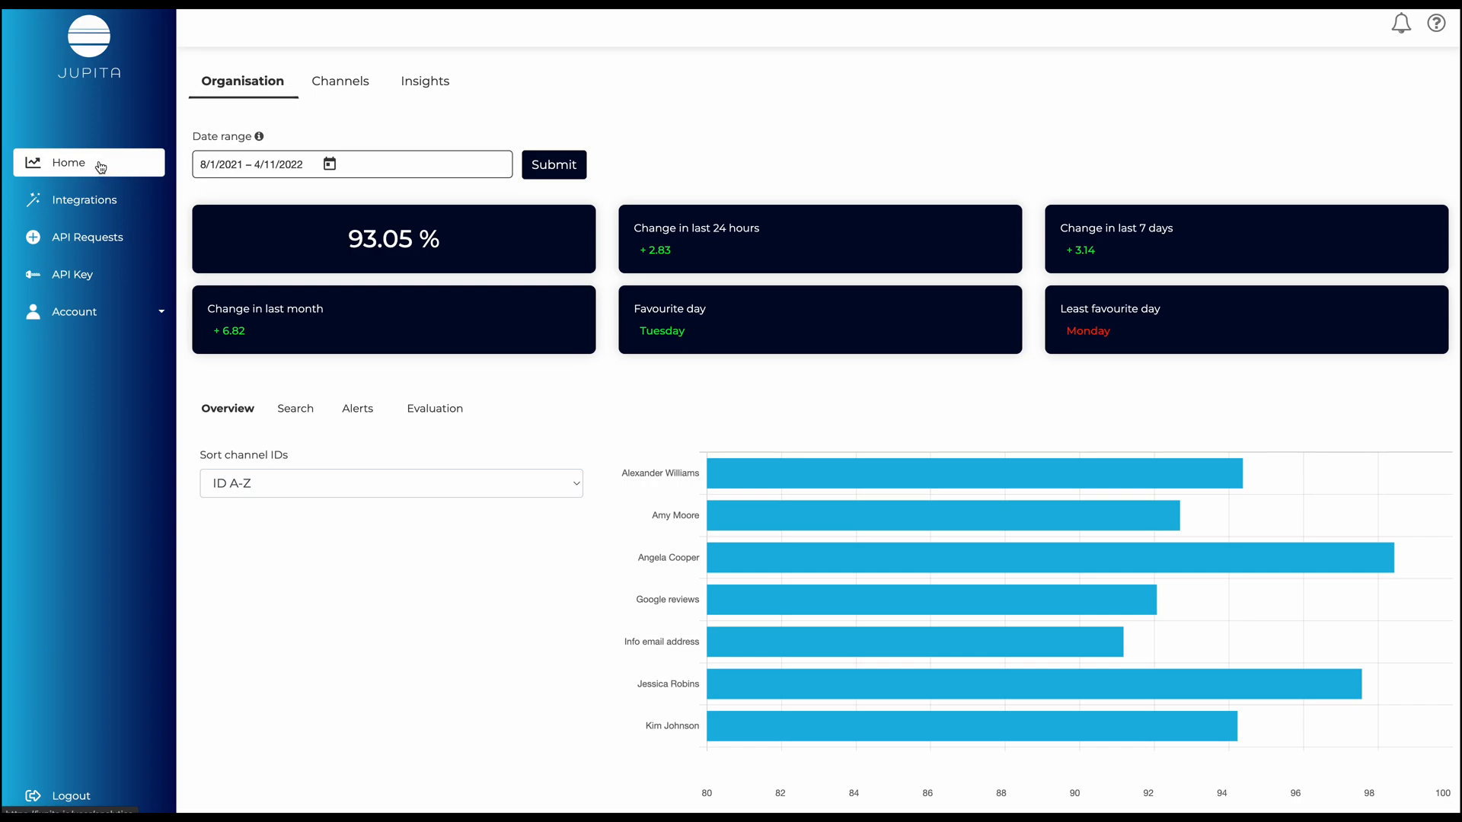
{"action": "mouse_move", "coordinate": [110, 167]}
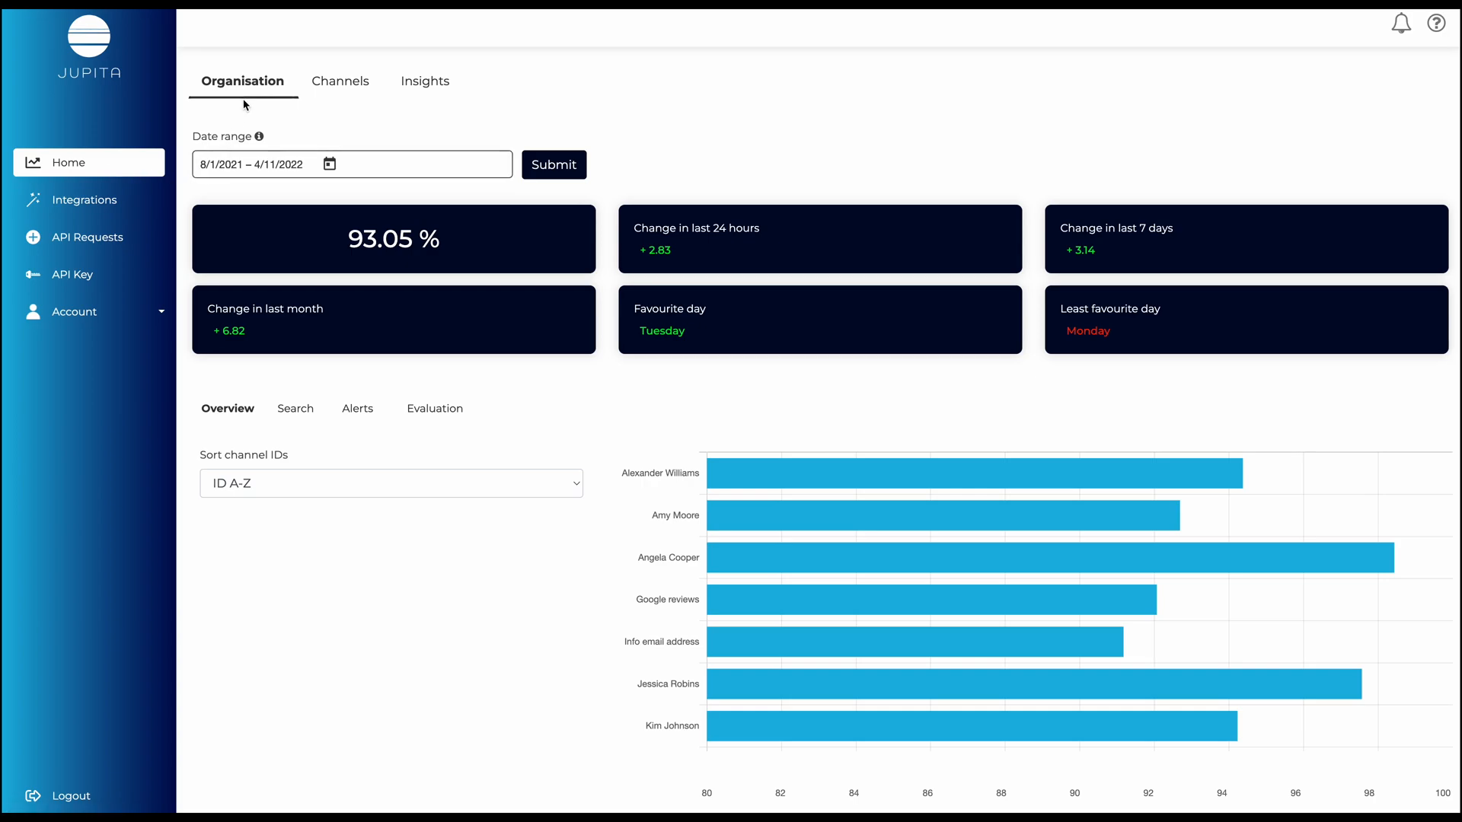
{"action": "mouse_move", "coordinate": [419, 97]}
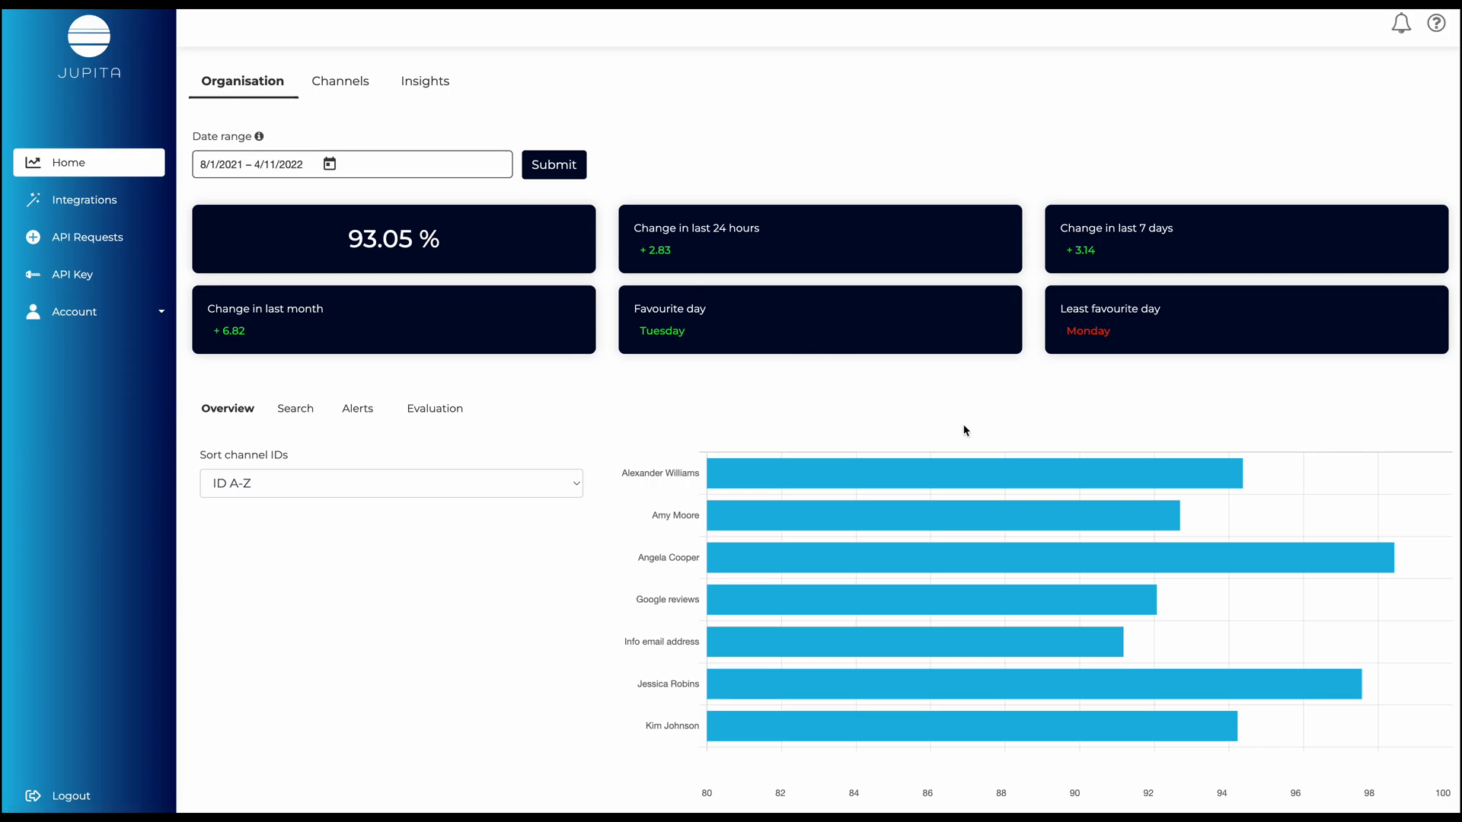
{"action": "mouse_move", "coordinate": [888, 624]}
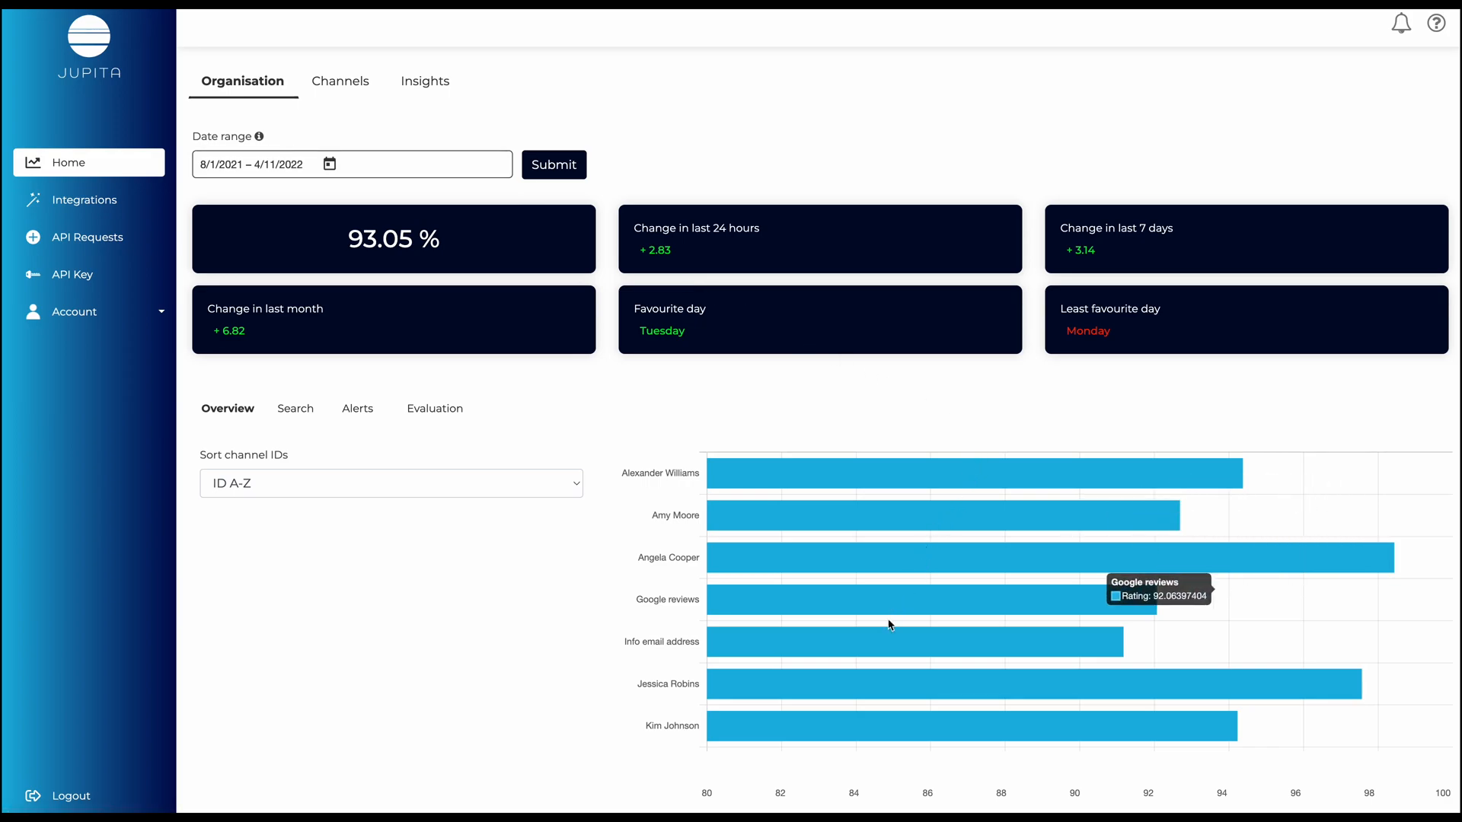
{"action": "mouse_move", "coordinate": [592, 356]}
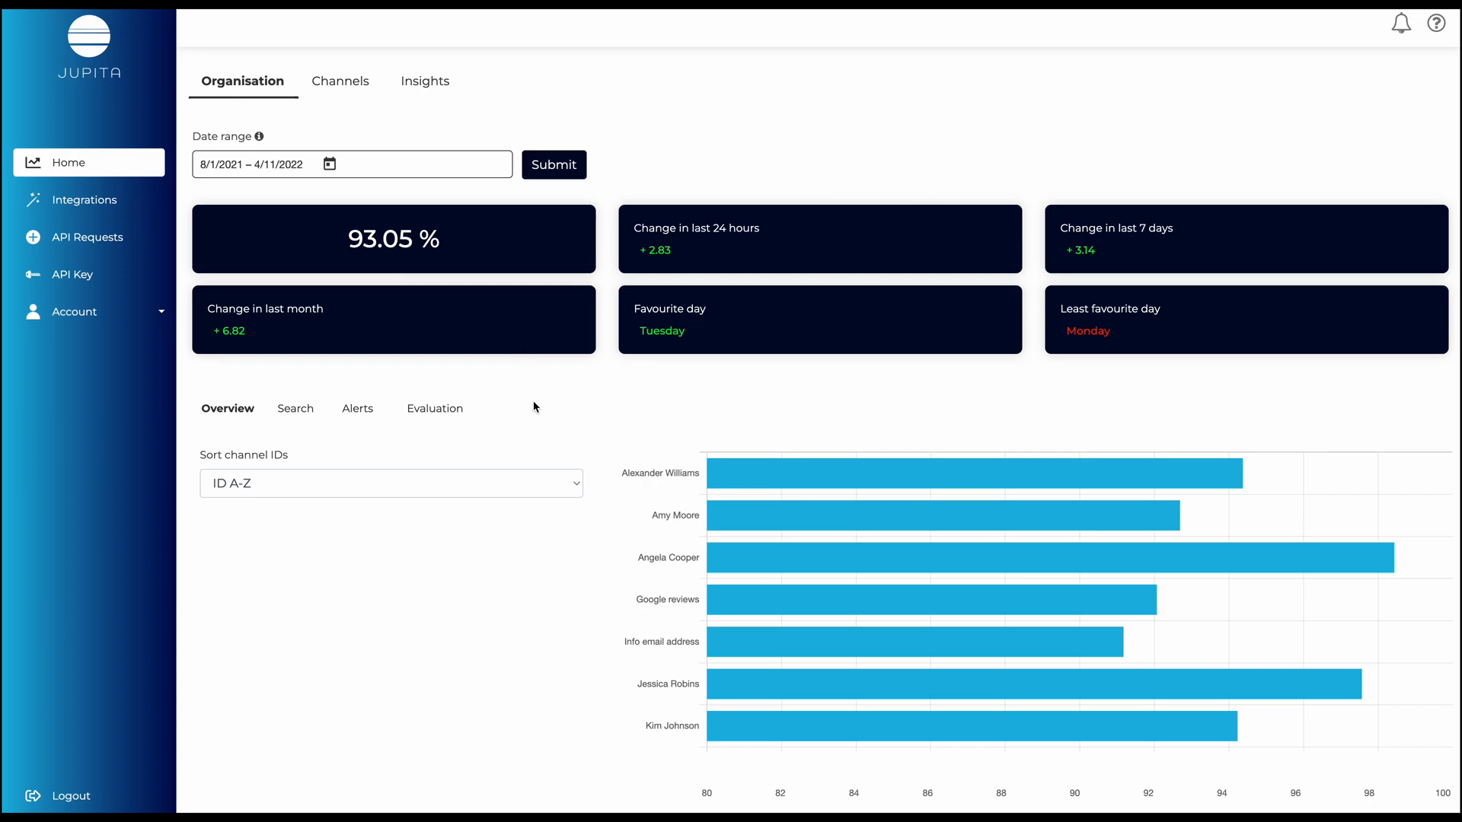
{"action": "mouse_move", "coordinate": [494, 389]}
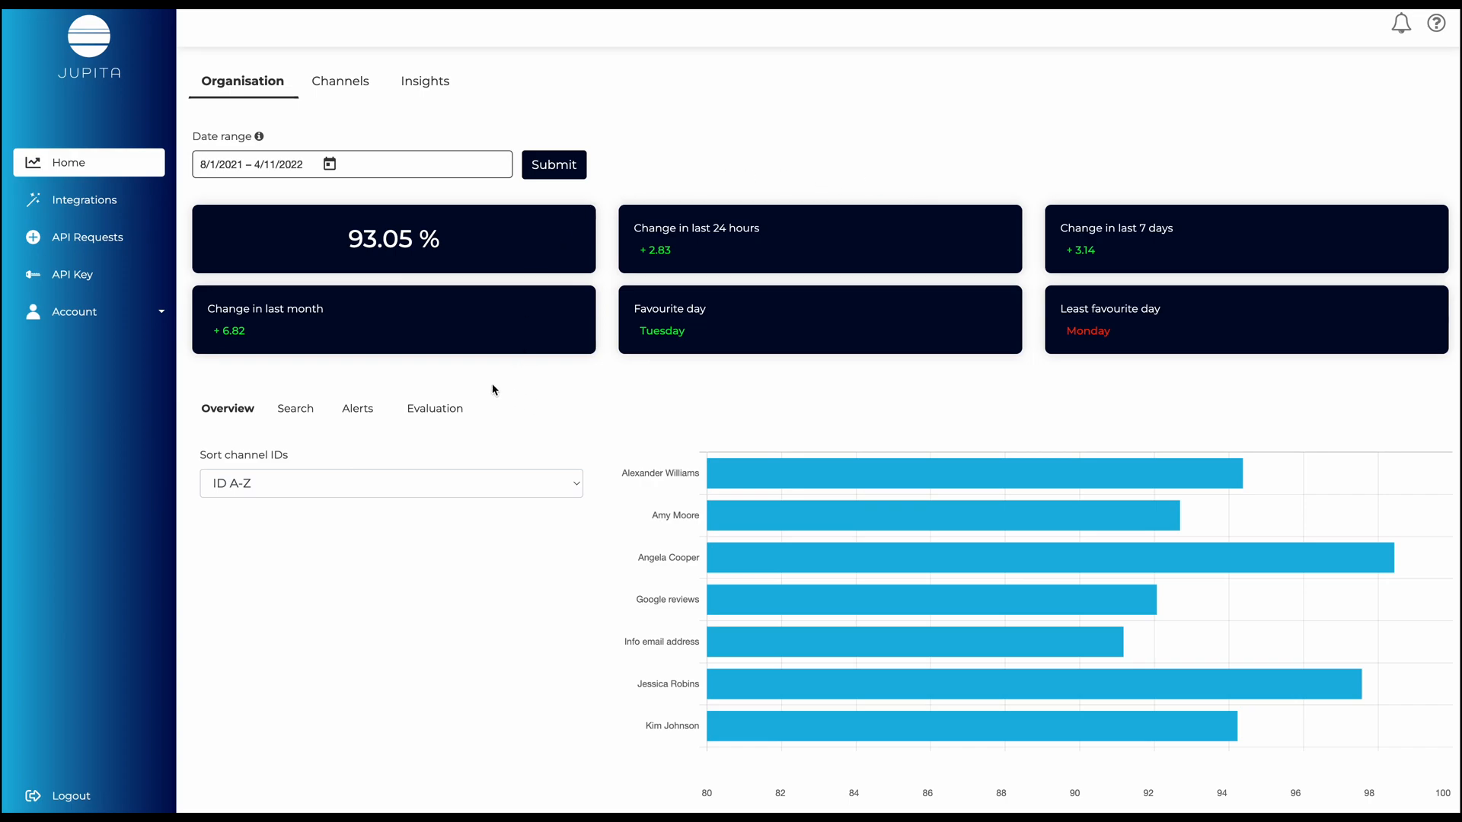
- Browse the organisation's Search, Alerts and Evaluation sub-views before moving to Channels
{"action": "left_click", "coordinate": [296, 408]}
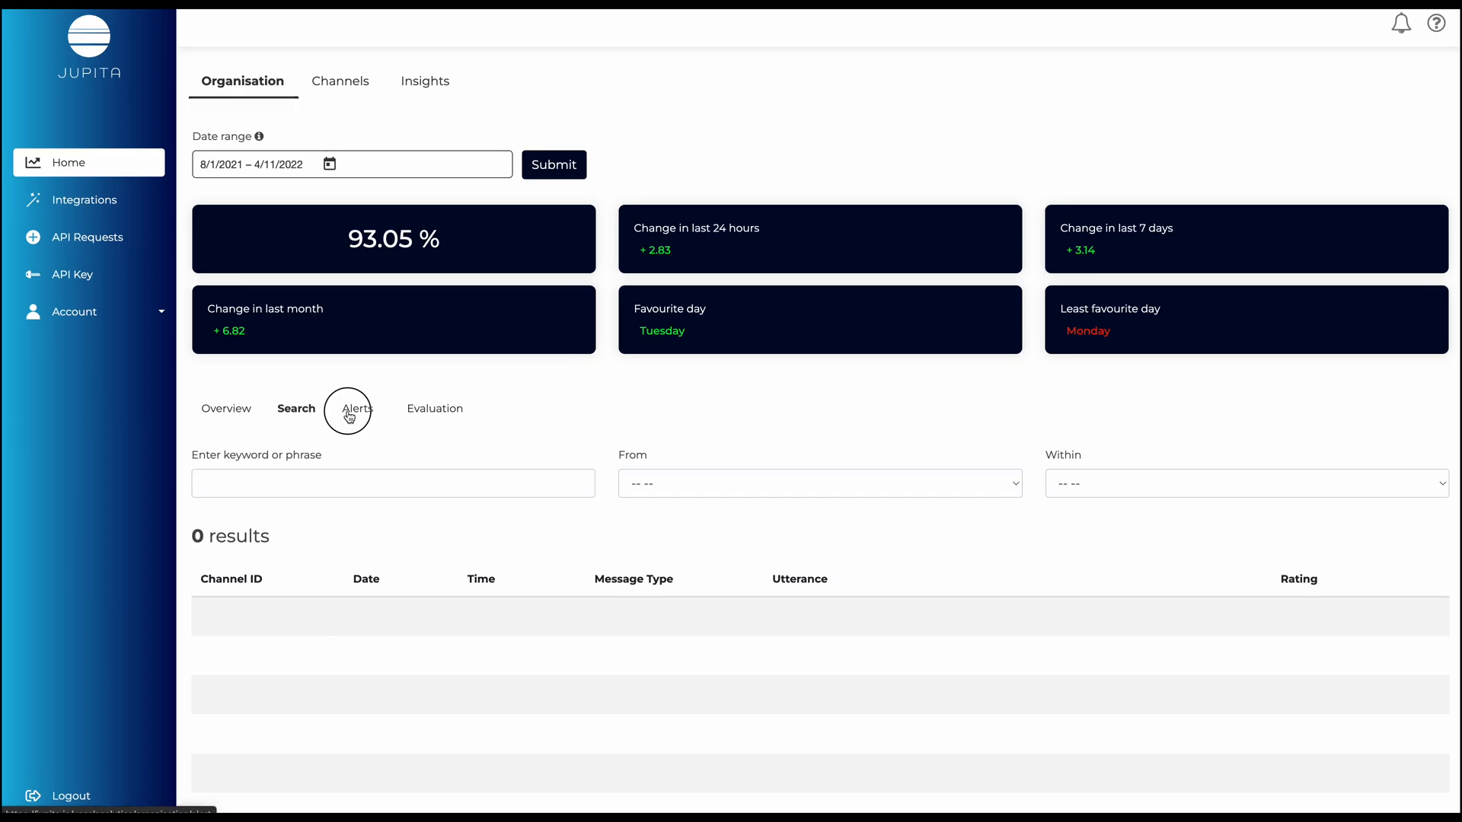
{"action": "left_click", "coordinate": [358, 408]}
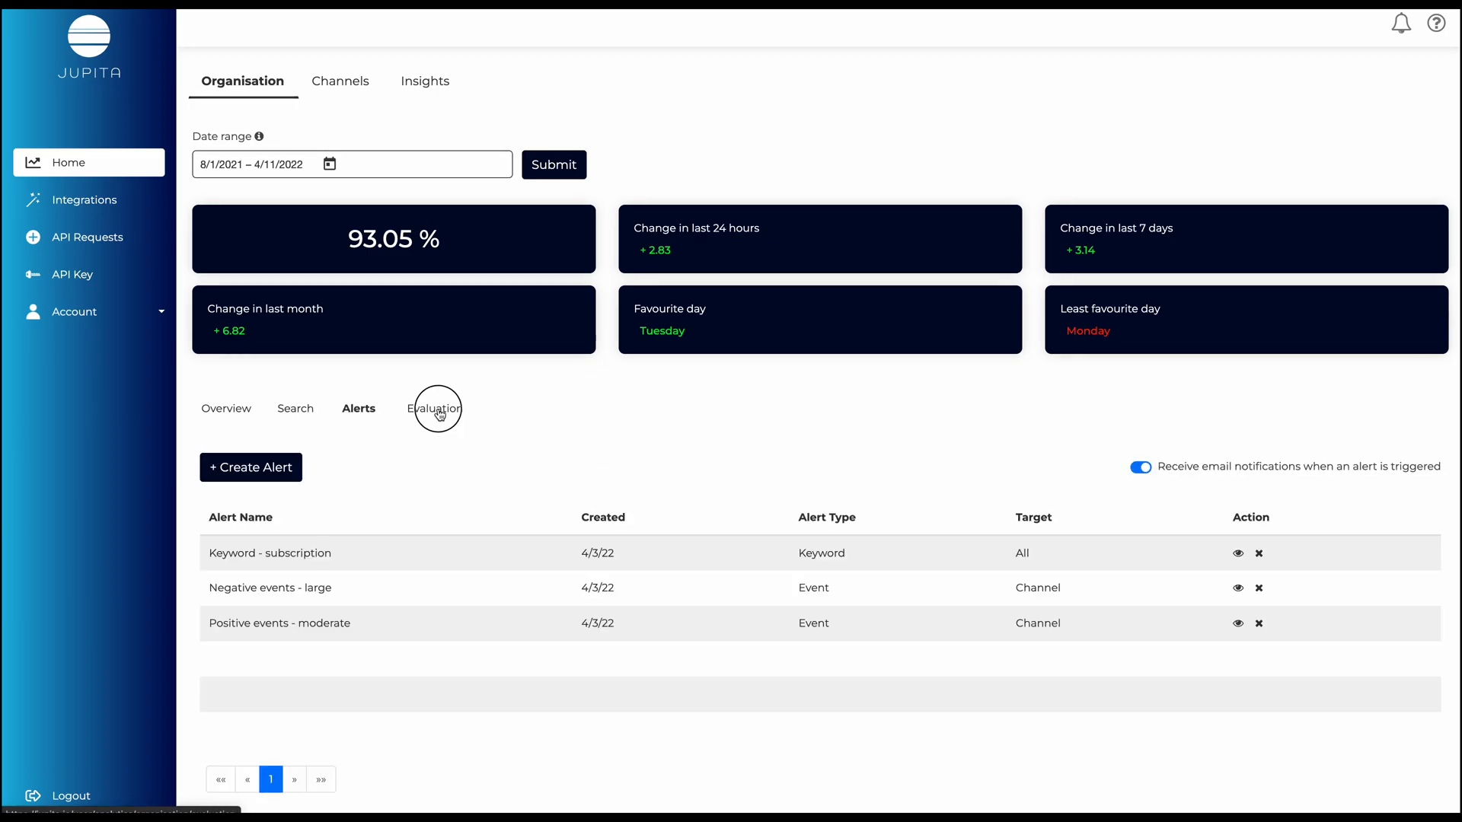
{"action": "left_click", "coordinate": [436, 408]}
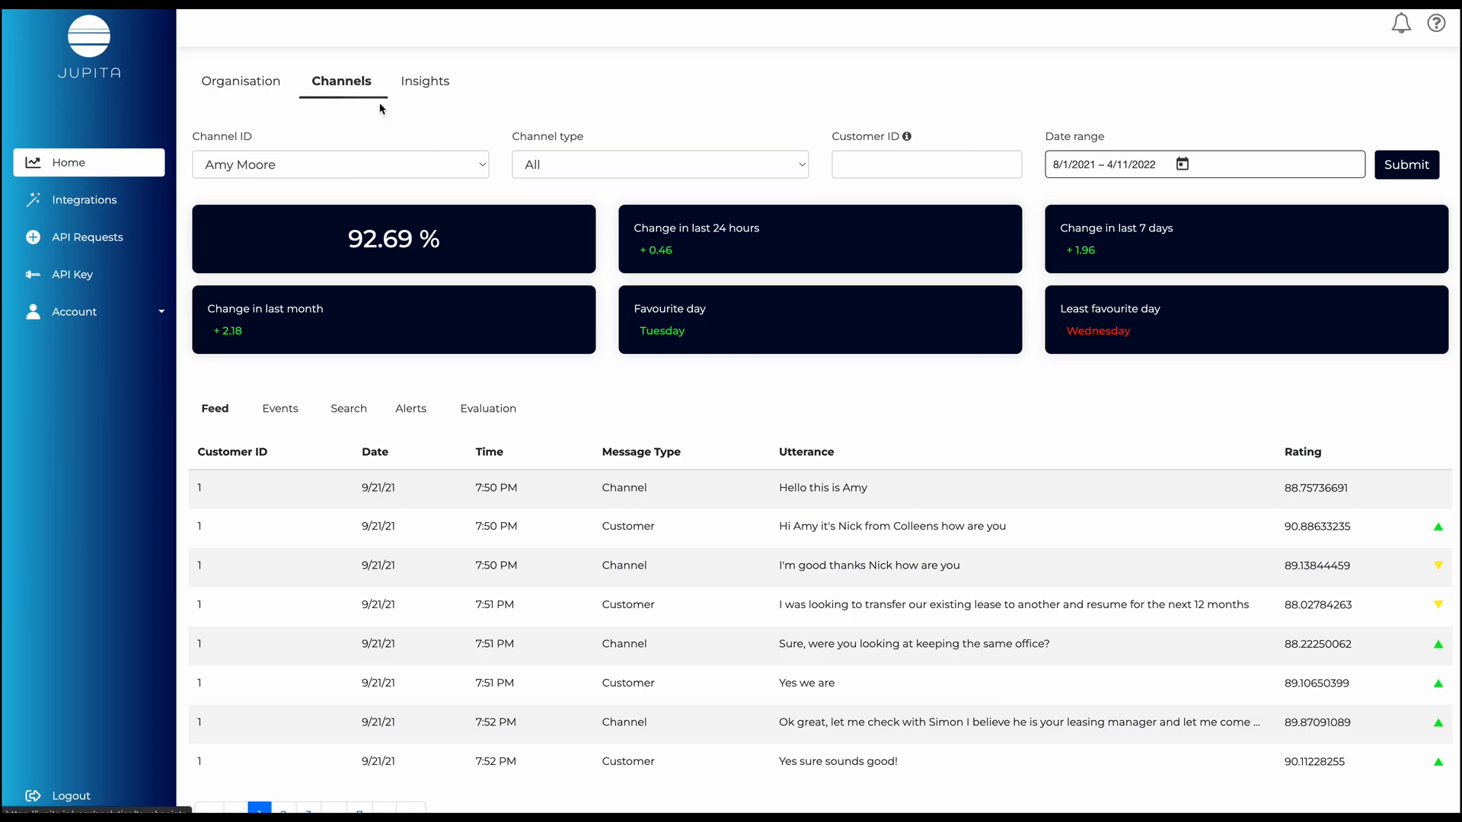
{"action": "left_click", "coordinate": [340, 164]}
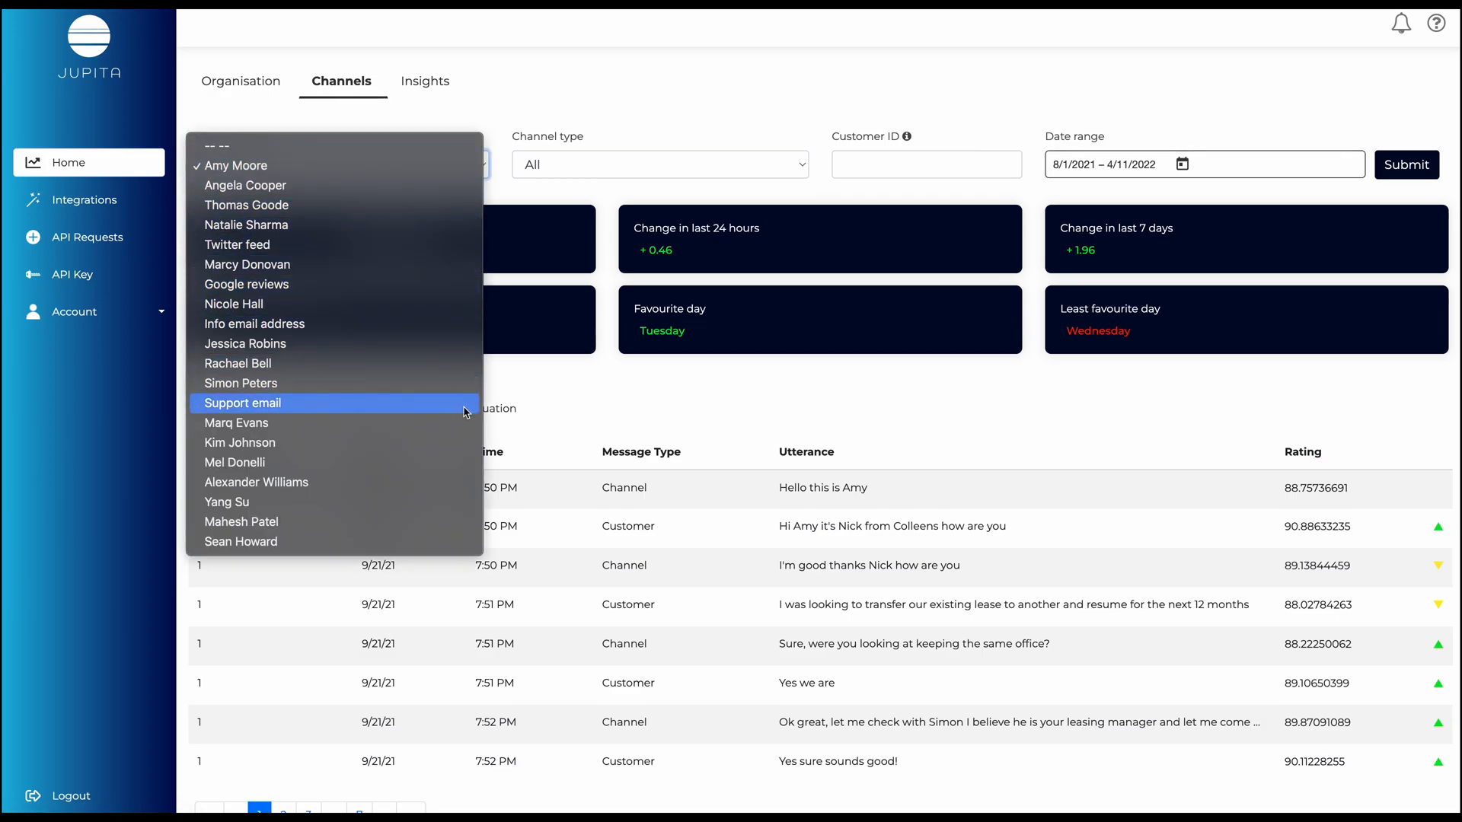
{"action": "left_click", "coordinate": [235, 165]}
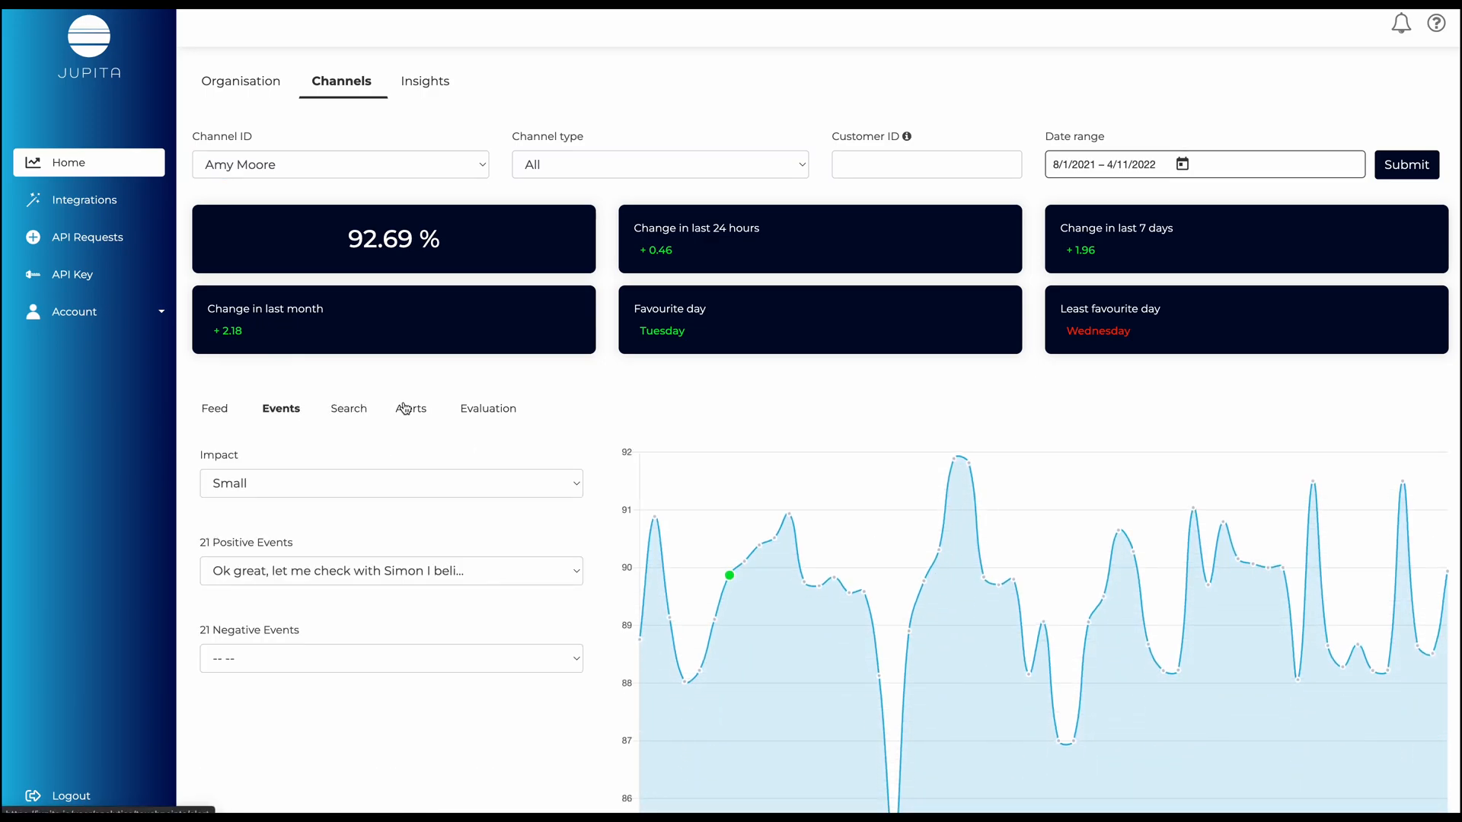
{"action": "left_click", "coordinate": [489, 408]}
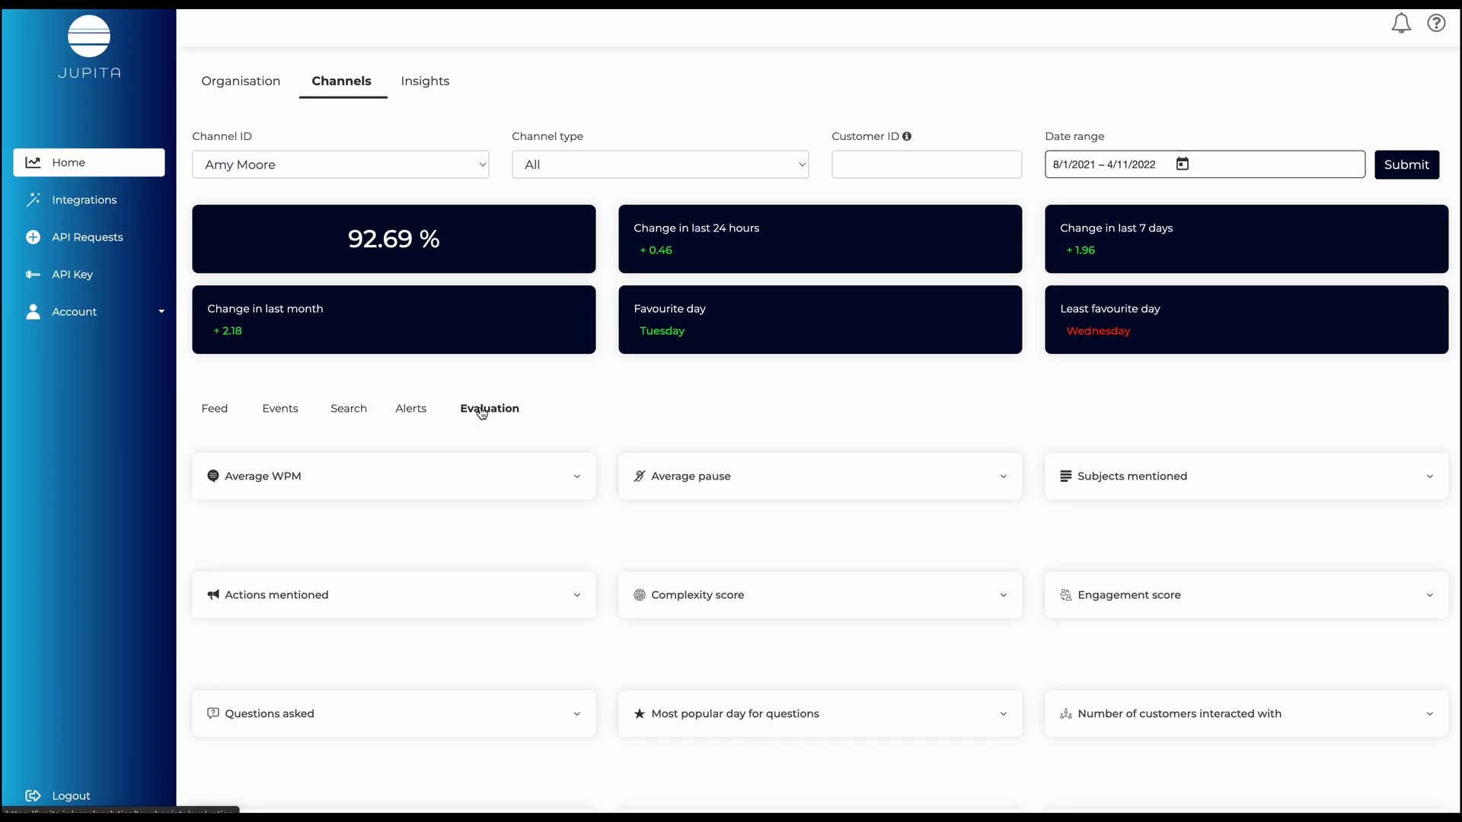
- Expand the Actions mentioned card, then move on to the Insights summary
{"action": "left_click", "coordinate": [1128, 476]}
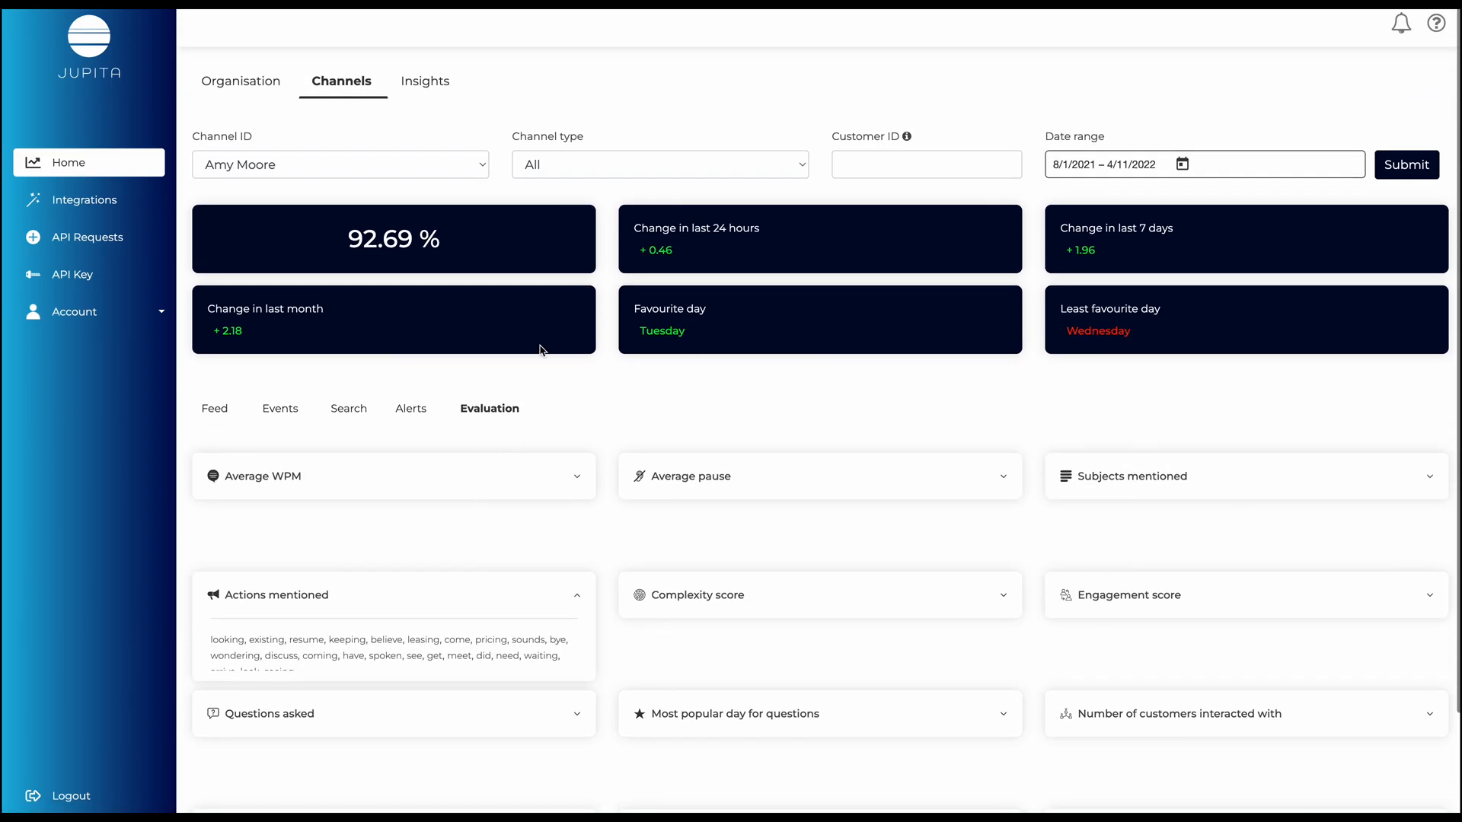
{"action": "left_click", "coordinate": [425, 81]}
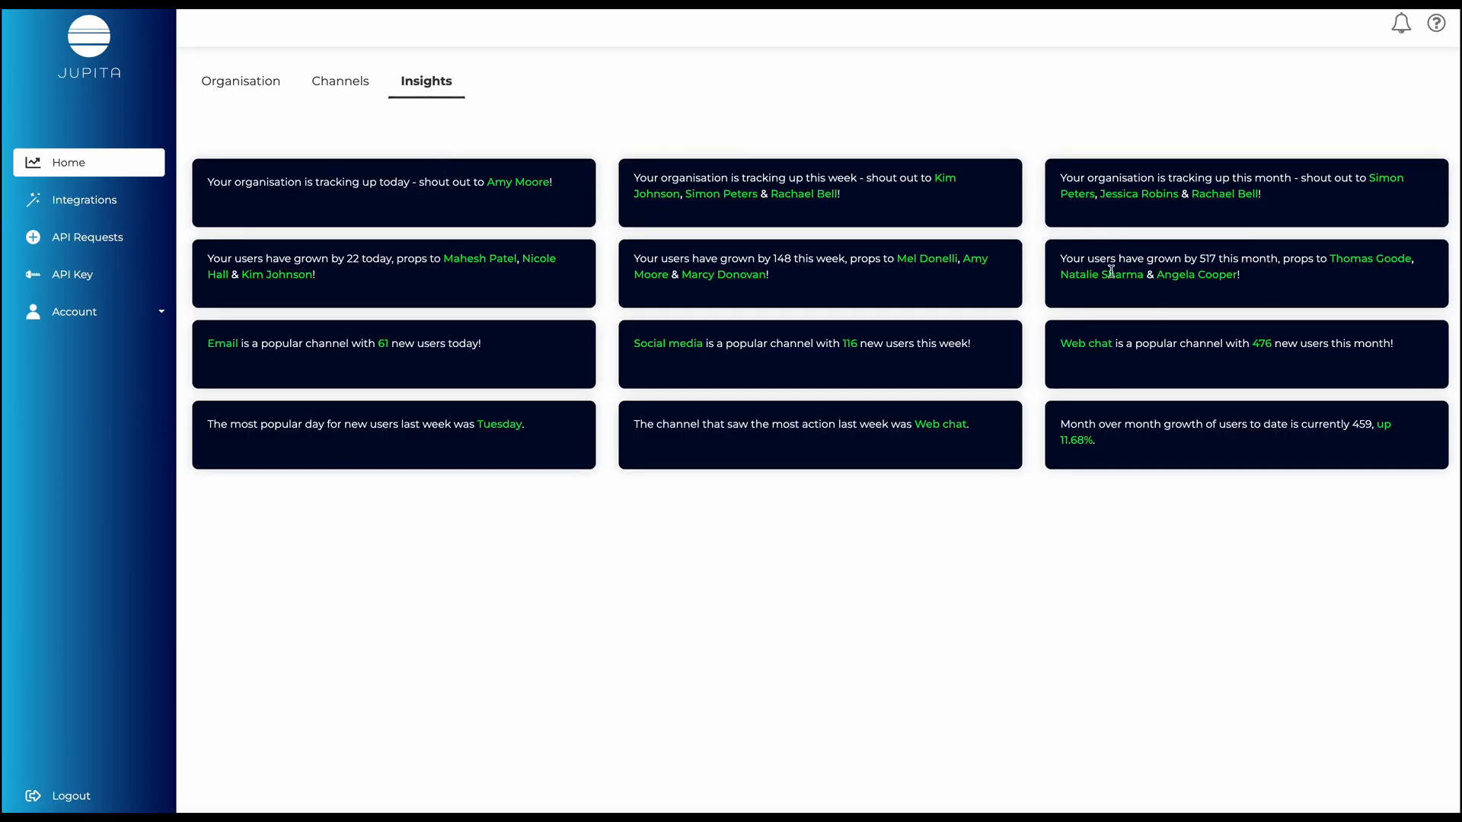
{"action": "mouse_move", "coordinate": [406, 614]}
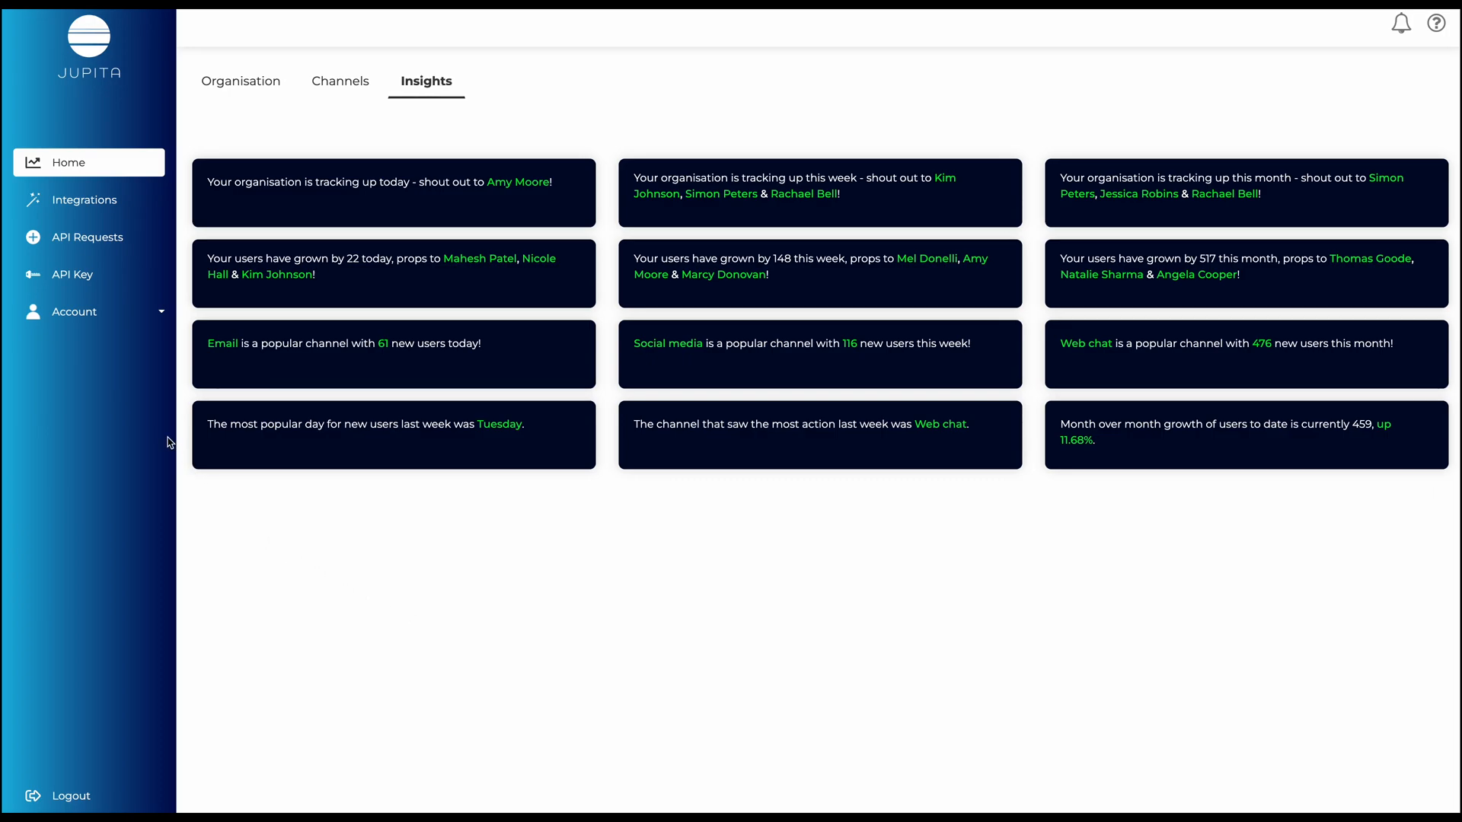
- Show the Integrations page and start connecting the HubSpot integration
{"action": "left_click", "coordinate": [85, 200]}
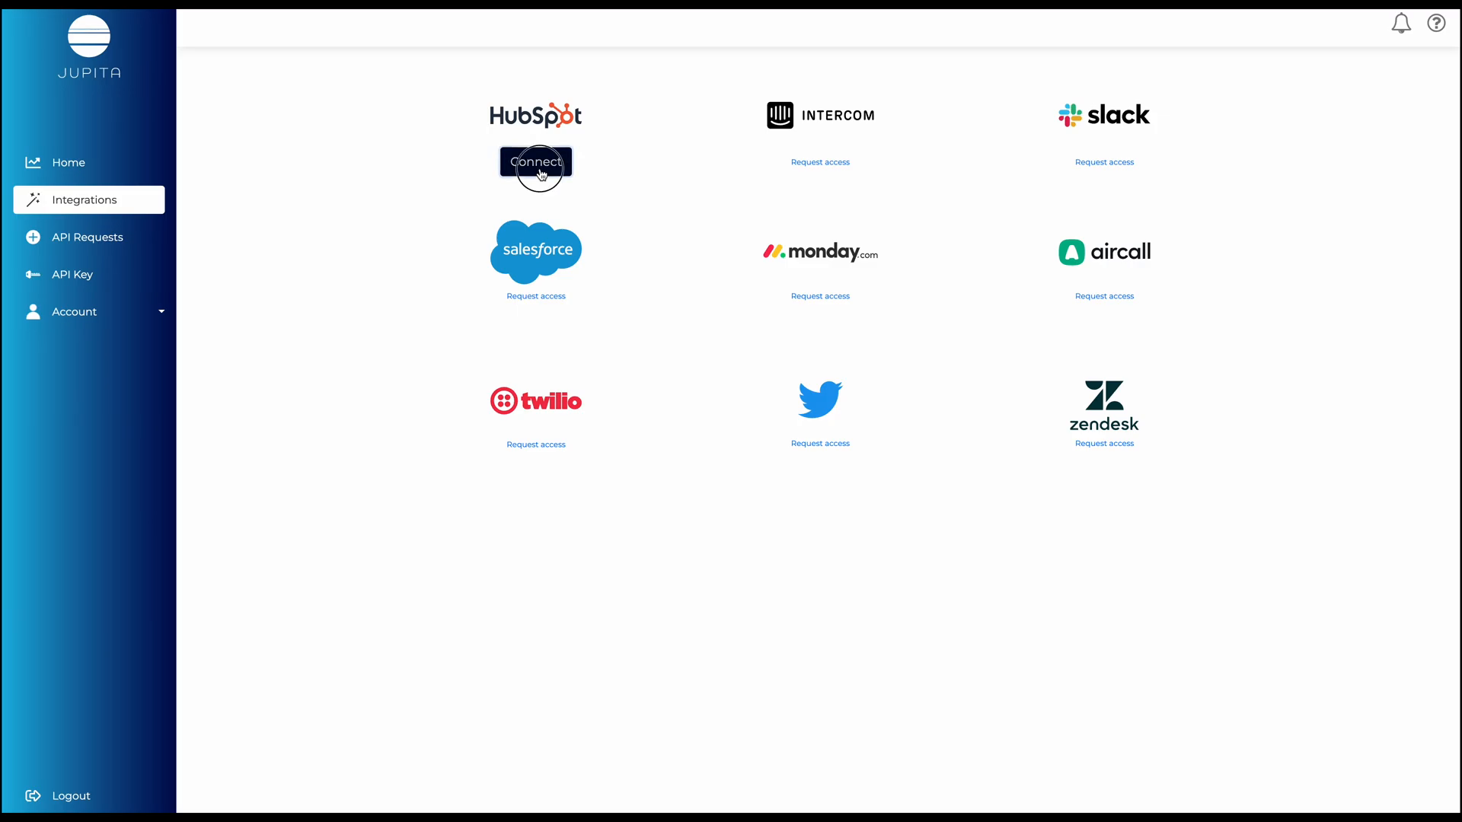
{"action": "left_click", "coordinate": [534, 161]}
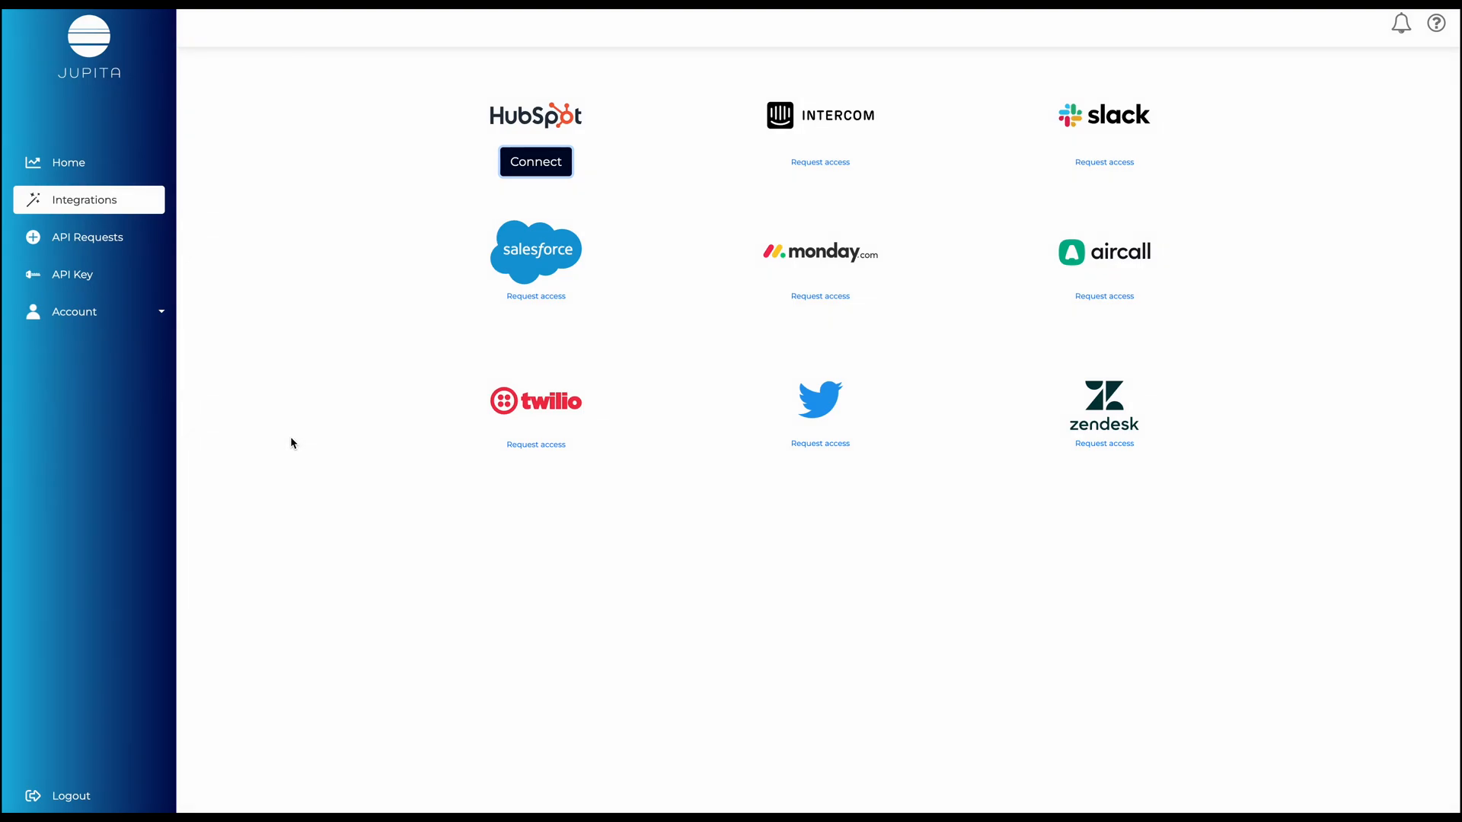
{"action": "left_click", "coordinate": [87, 238]}
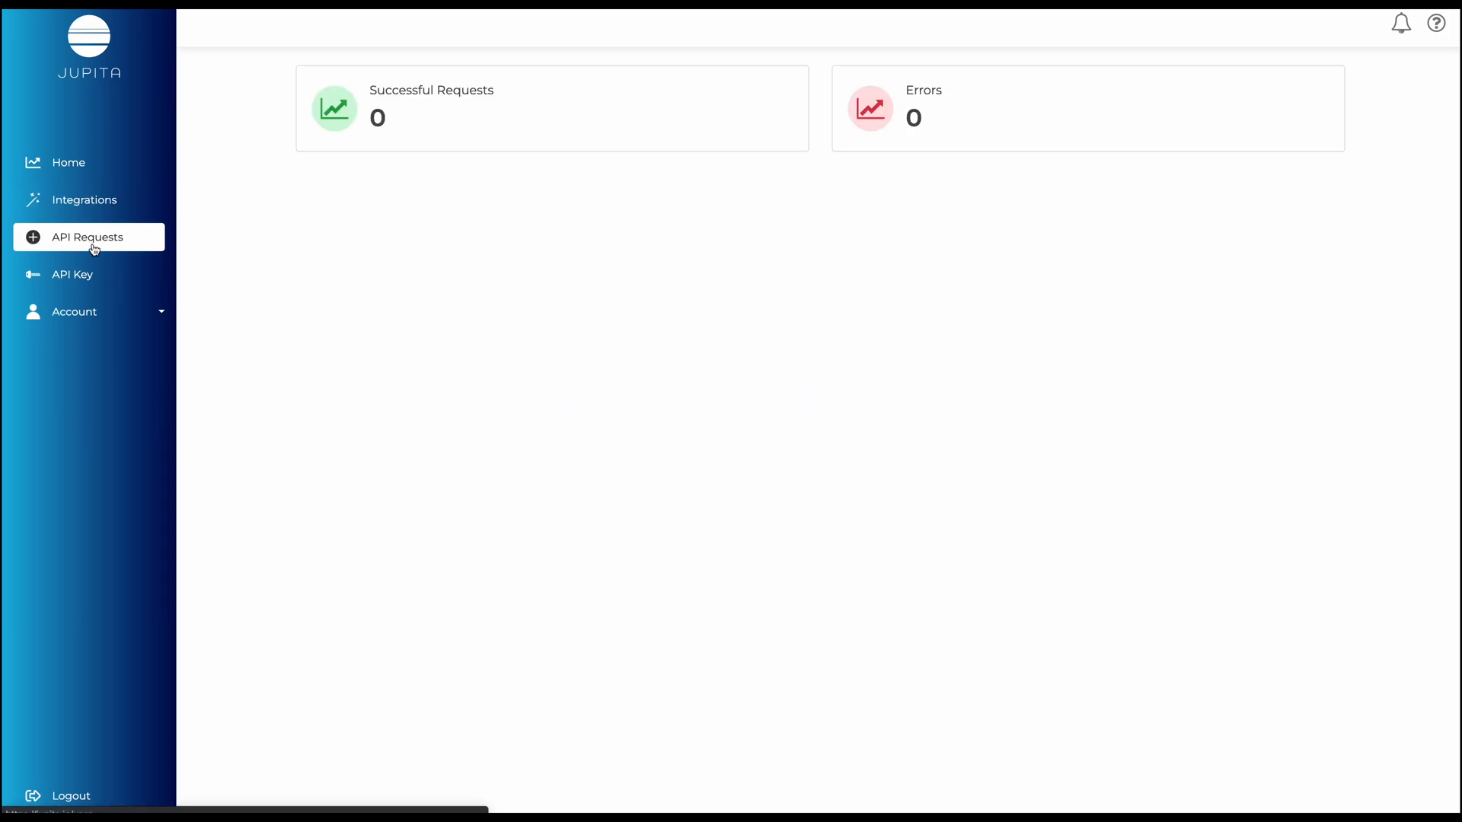
{"action": "mouse_move", "coordinate": [364, 146]}
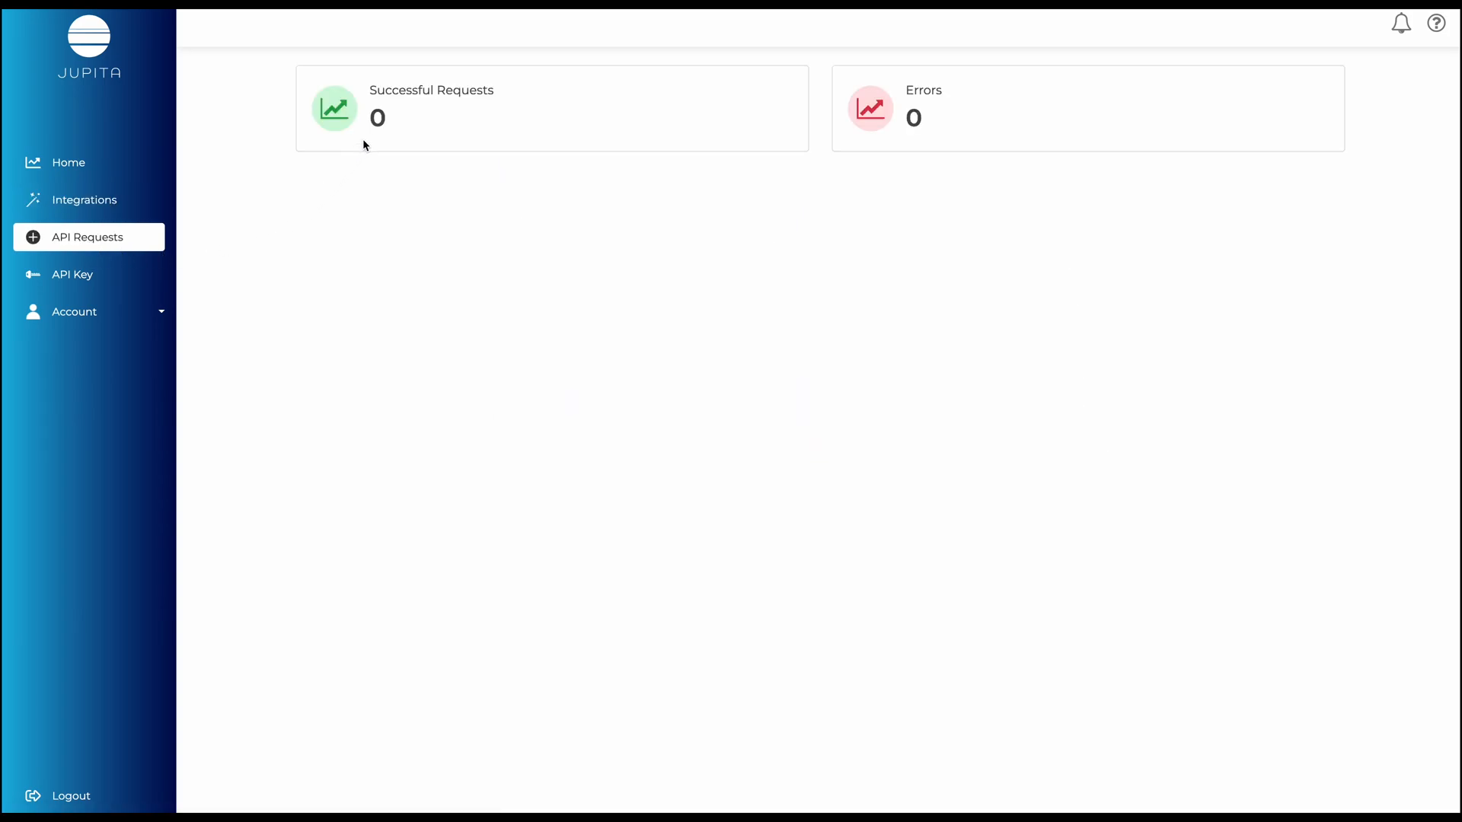
{"action": "mouse_move", "coordinate": [927, 140]}
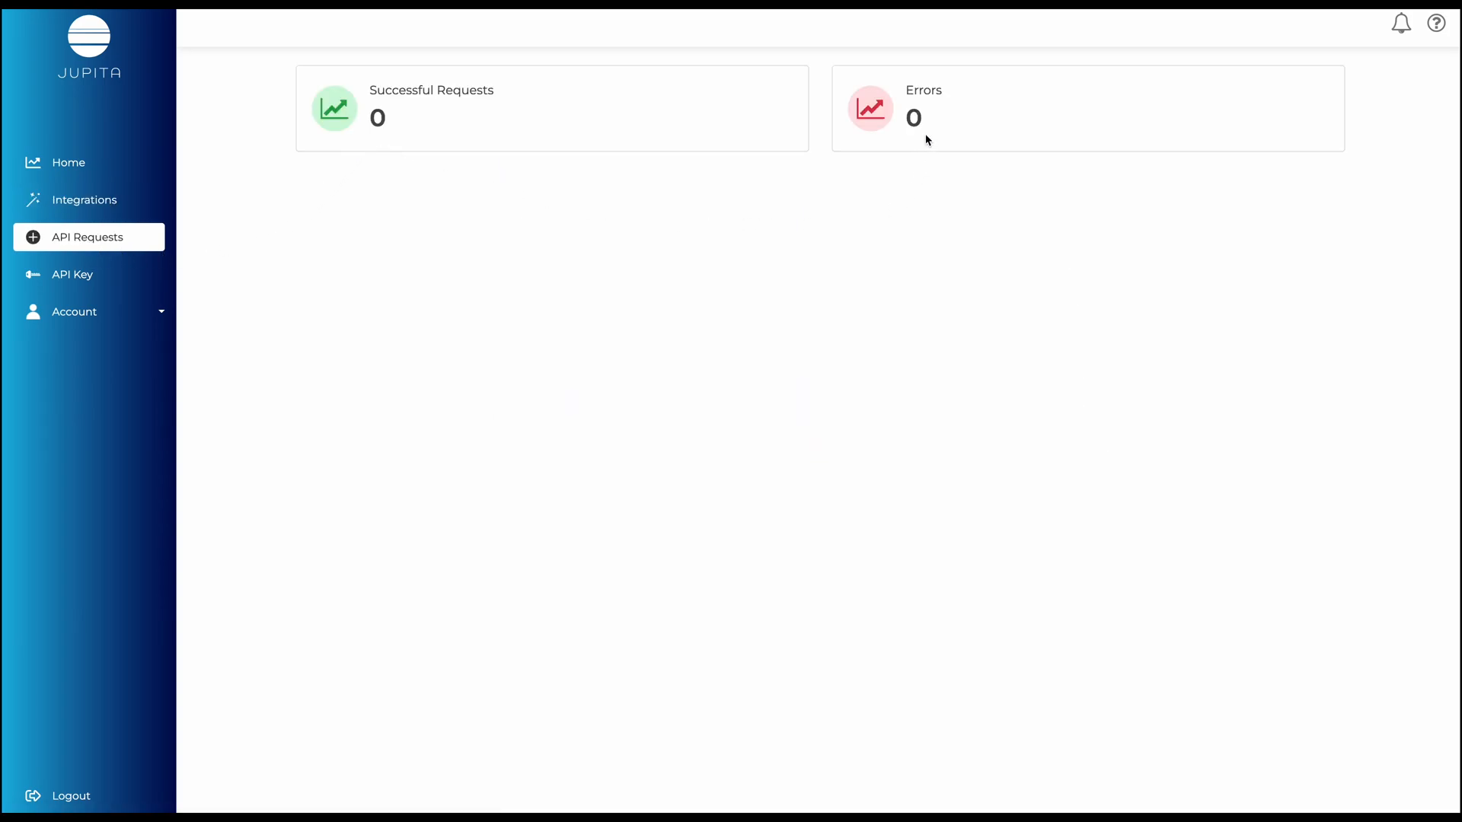
{"action": "mouse_move", "coordinate": [309, 221]}
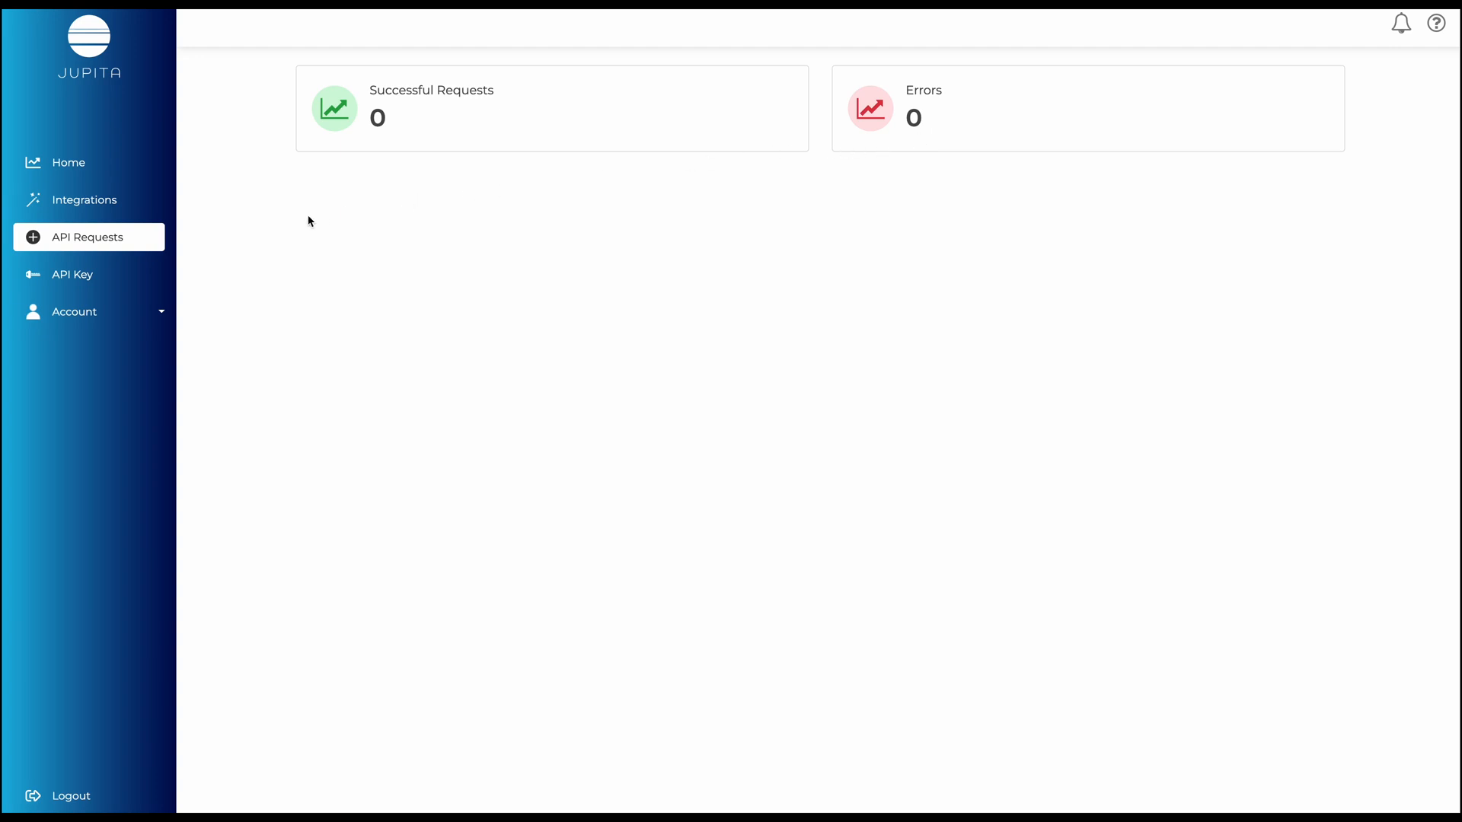
- Show the masked API key page and expand the Account submenu
{"action": "left_click", "coordinate": [71, 274]}
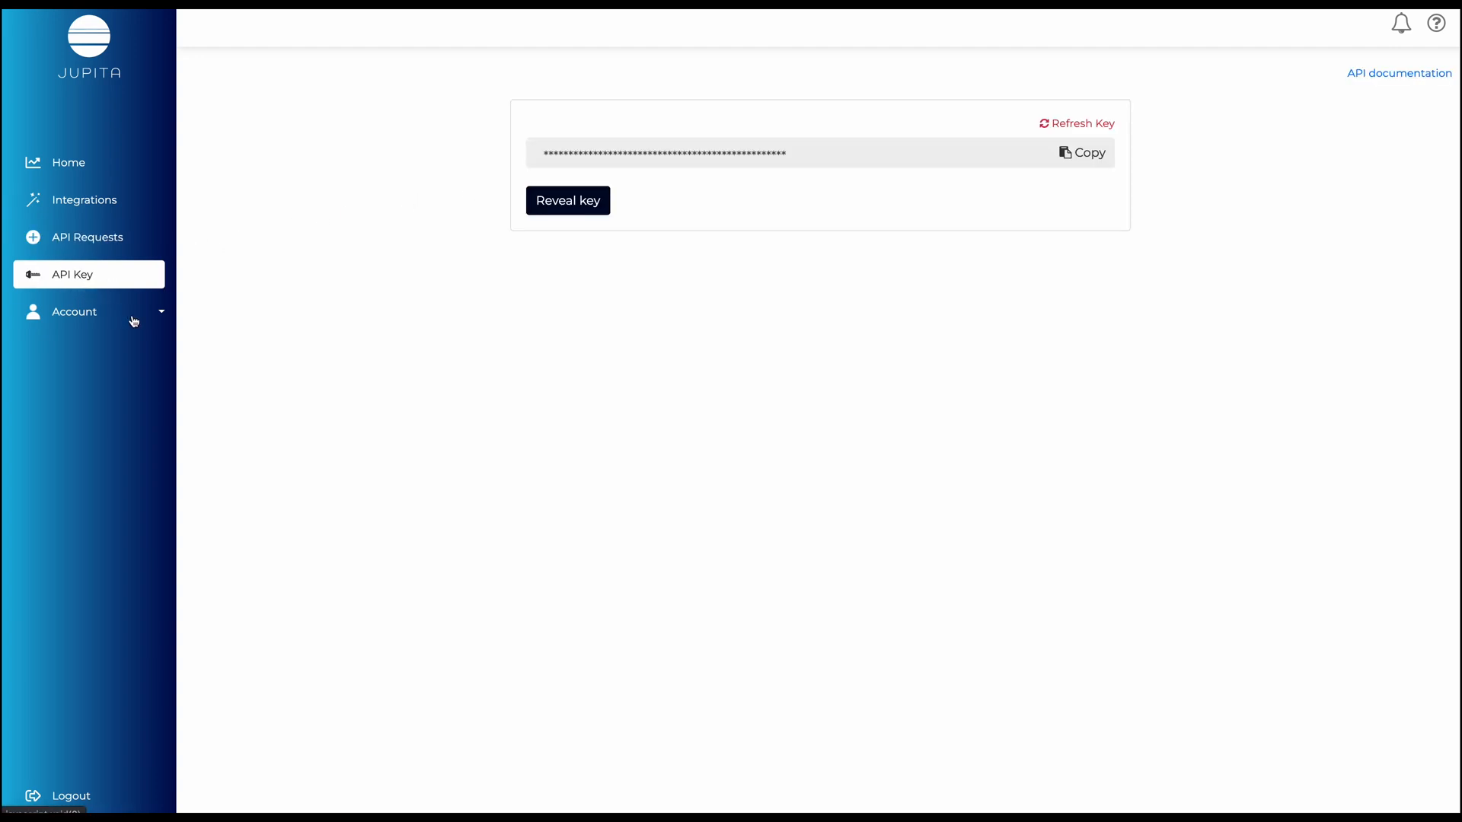
{"action": "mouse_move", "coordinate": [230, 347]}
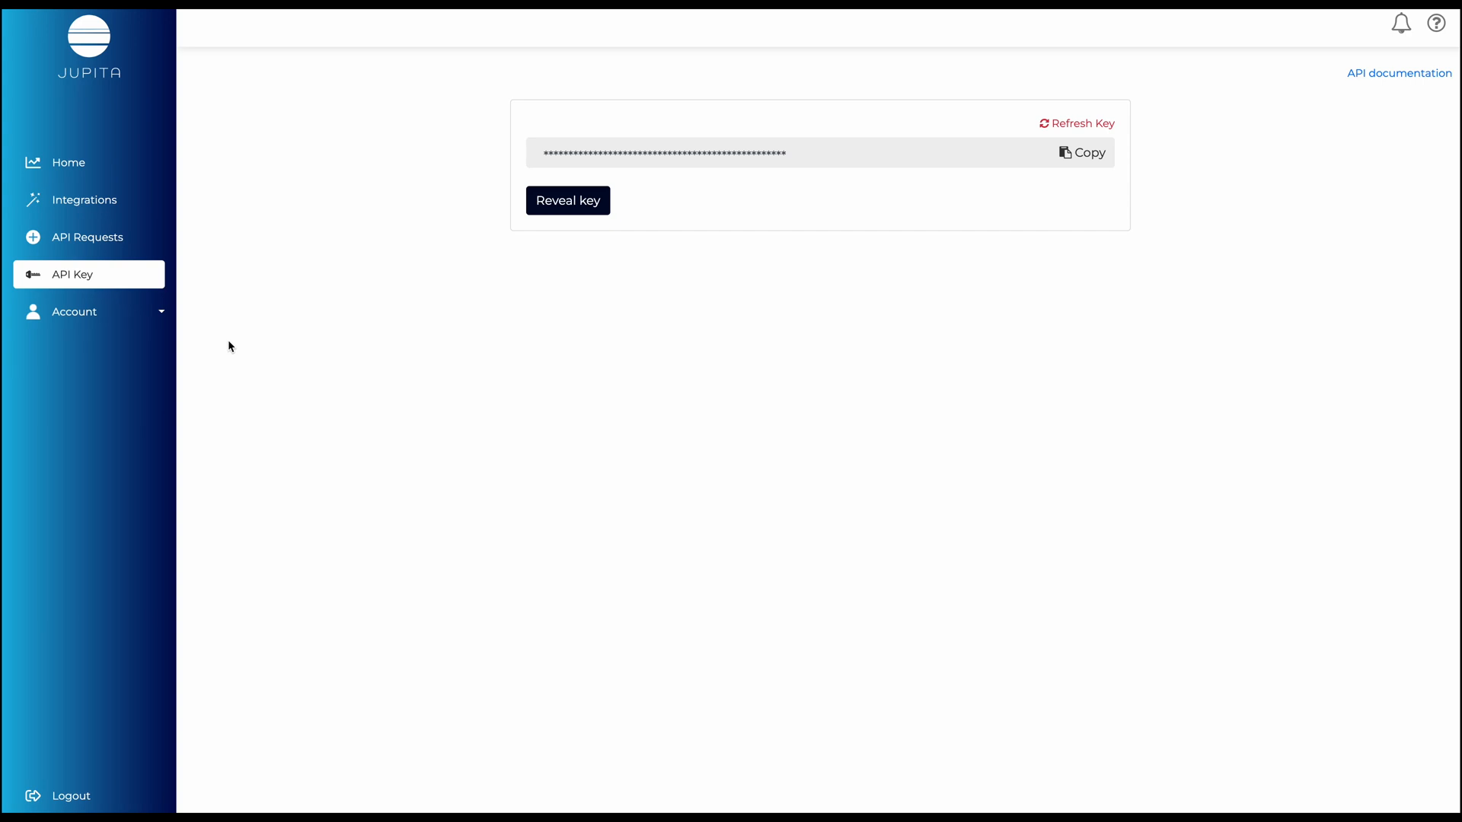
{"action": "left_click", "coordinate": [73, 310]}
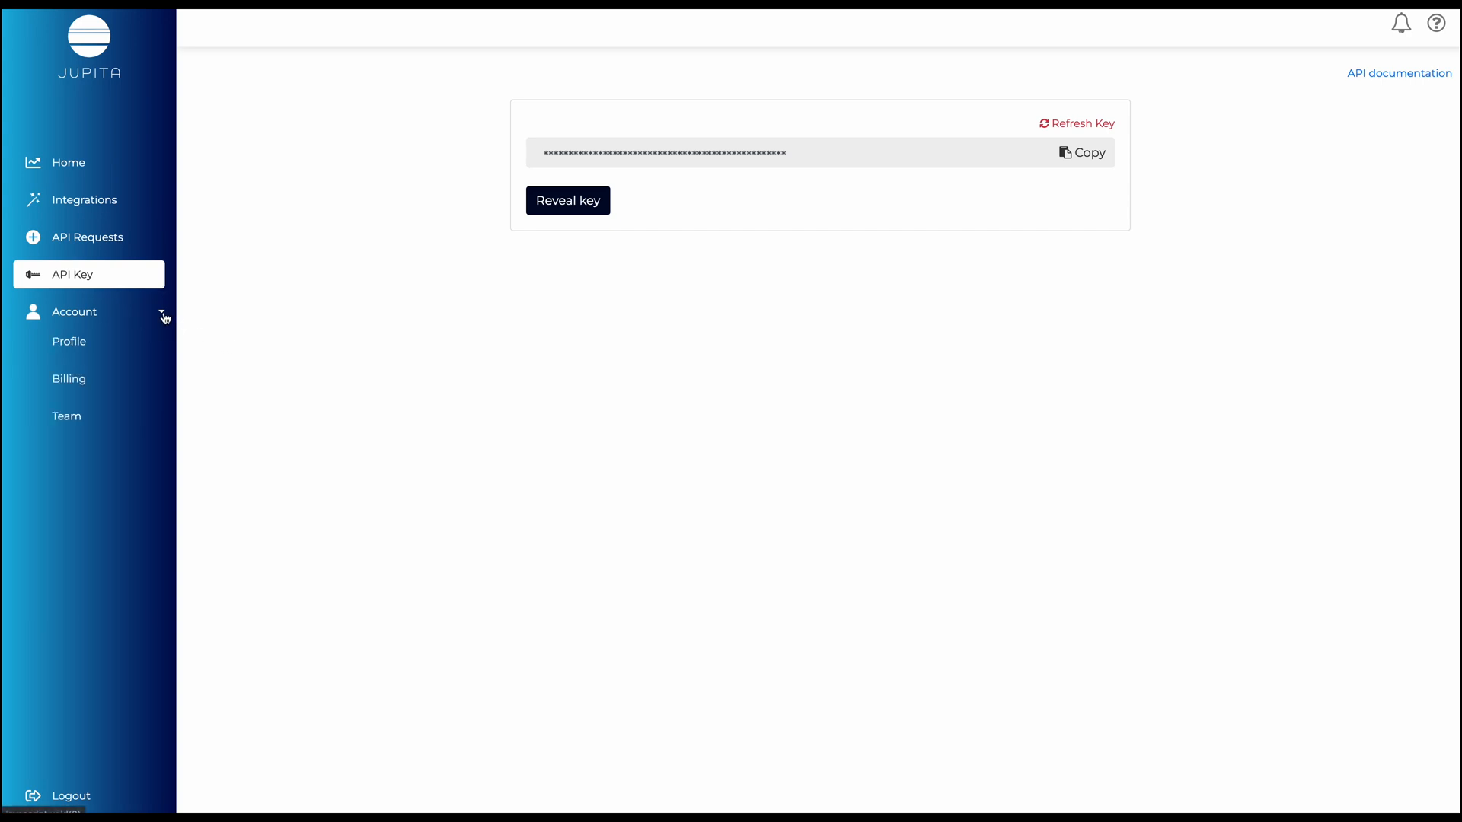
- Review the account Profile and Billing pages, ending on the Team members list
{"action": "left_click", "coordinate": [69, 341]}
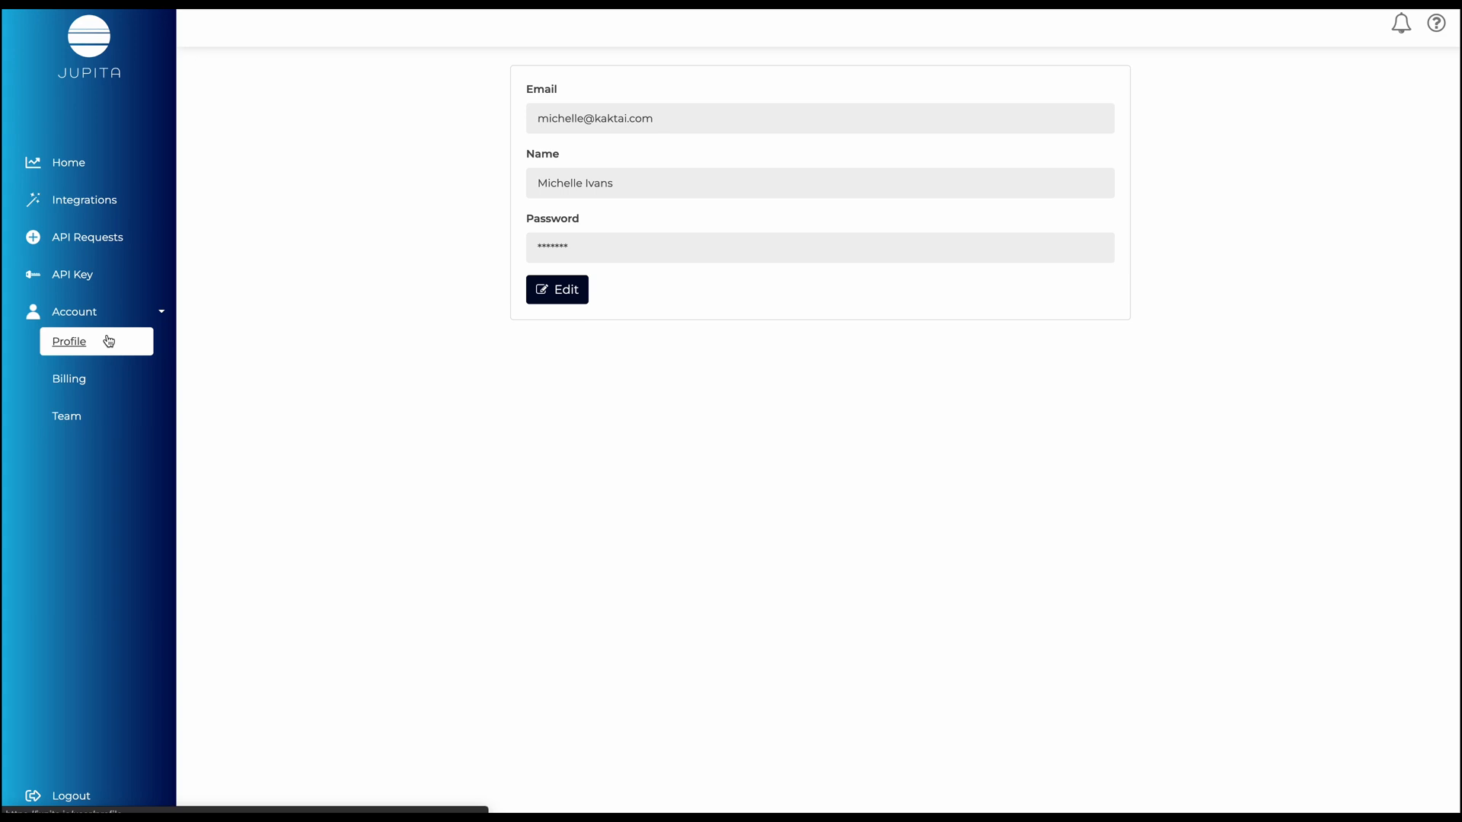
{"action": "mouse_move", "coordinate": [102, 364]}
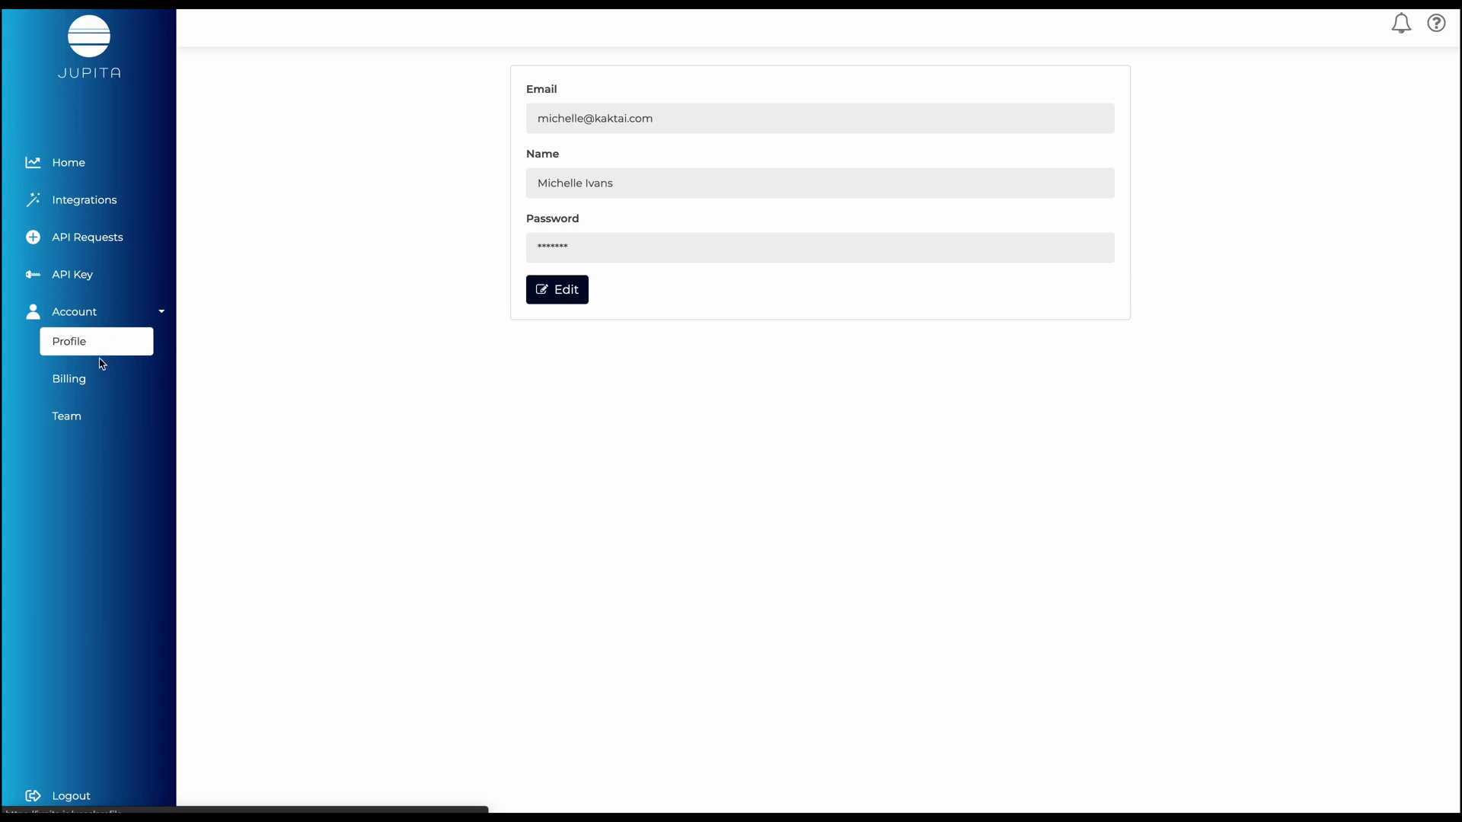
{"action": "left_click", "coordinate": [69, 378]}
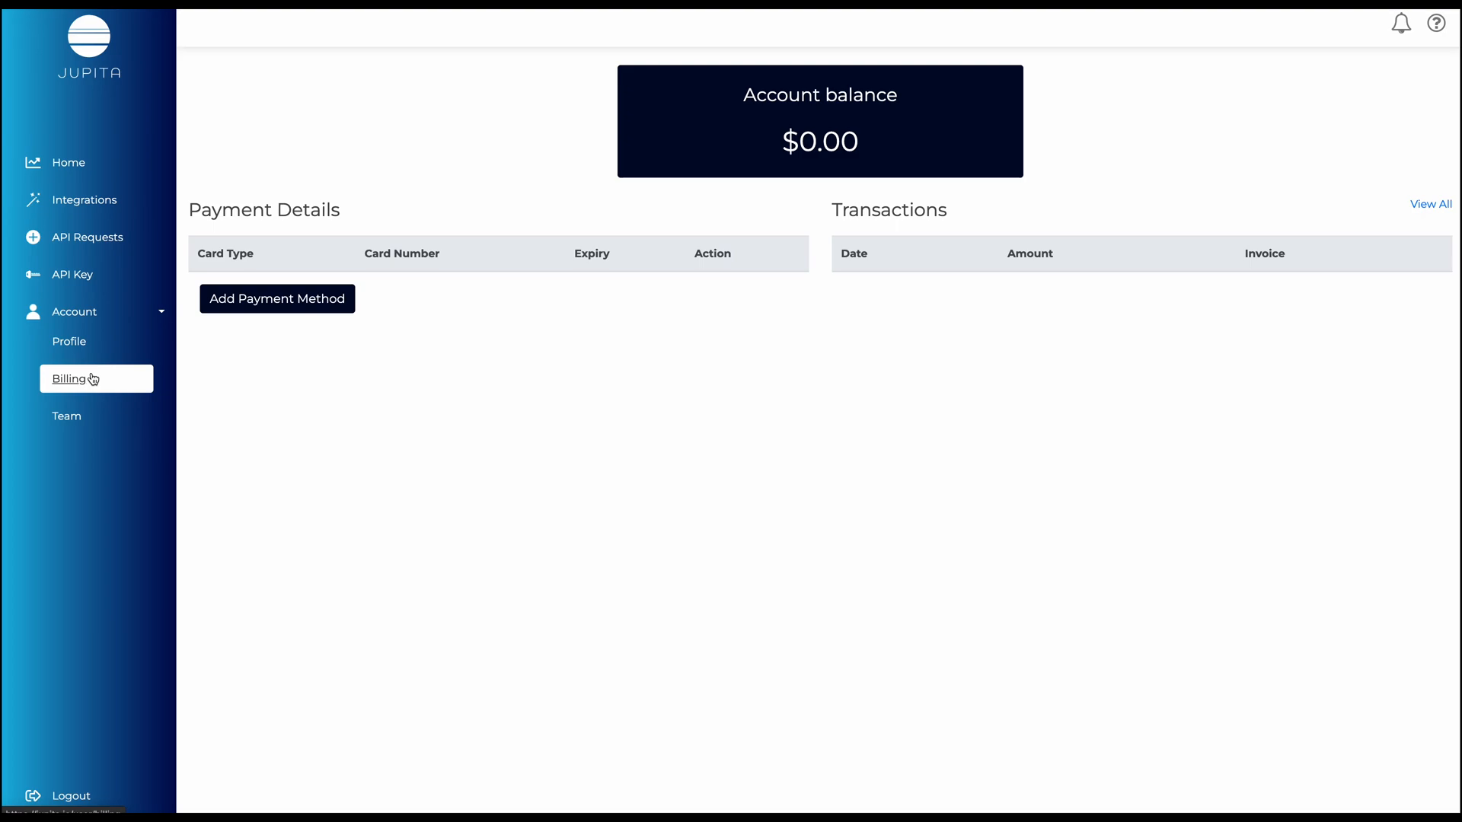
{"action": "left_click", "coordinate": [65, 415]}
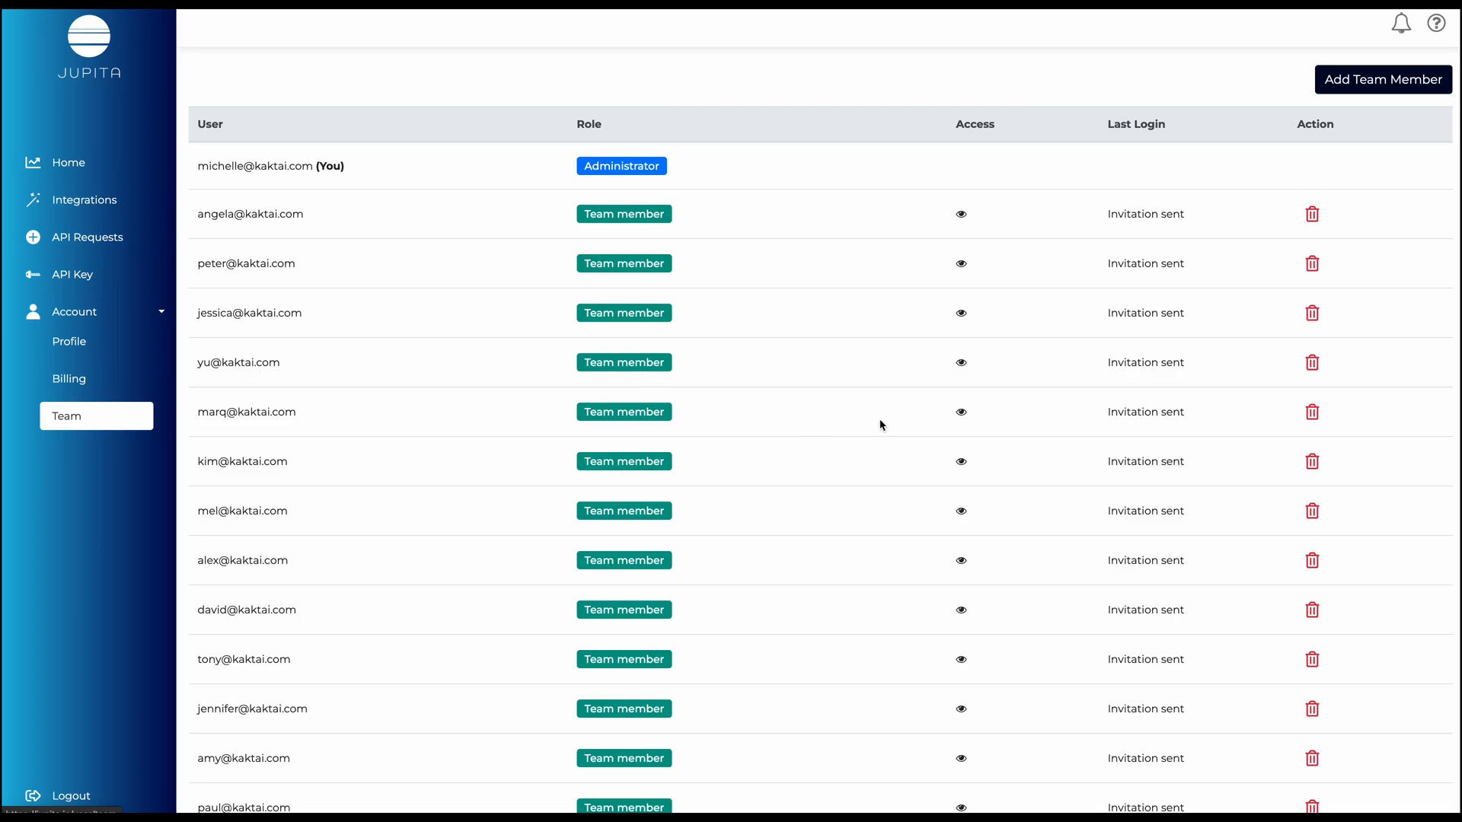
- Start a team member invite with organisation access set to No, cancel it, and return Home
{"action": "left_click", "coordinate": [1382, 79]}
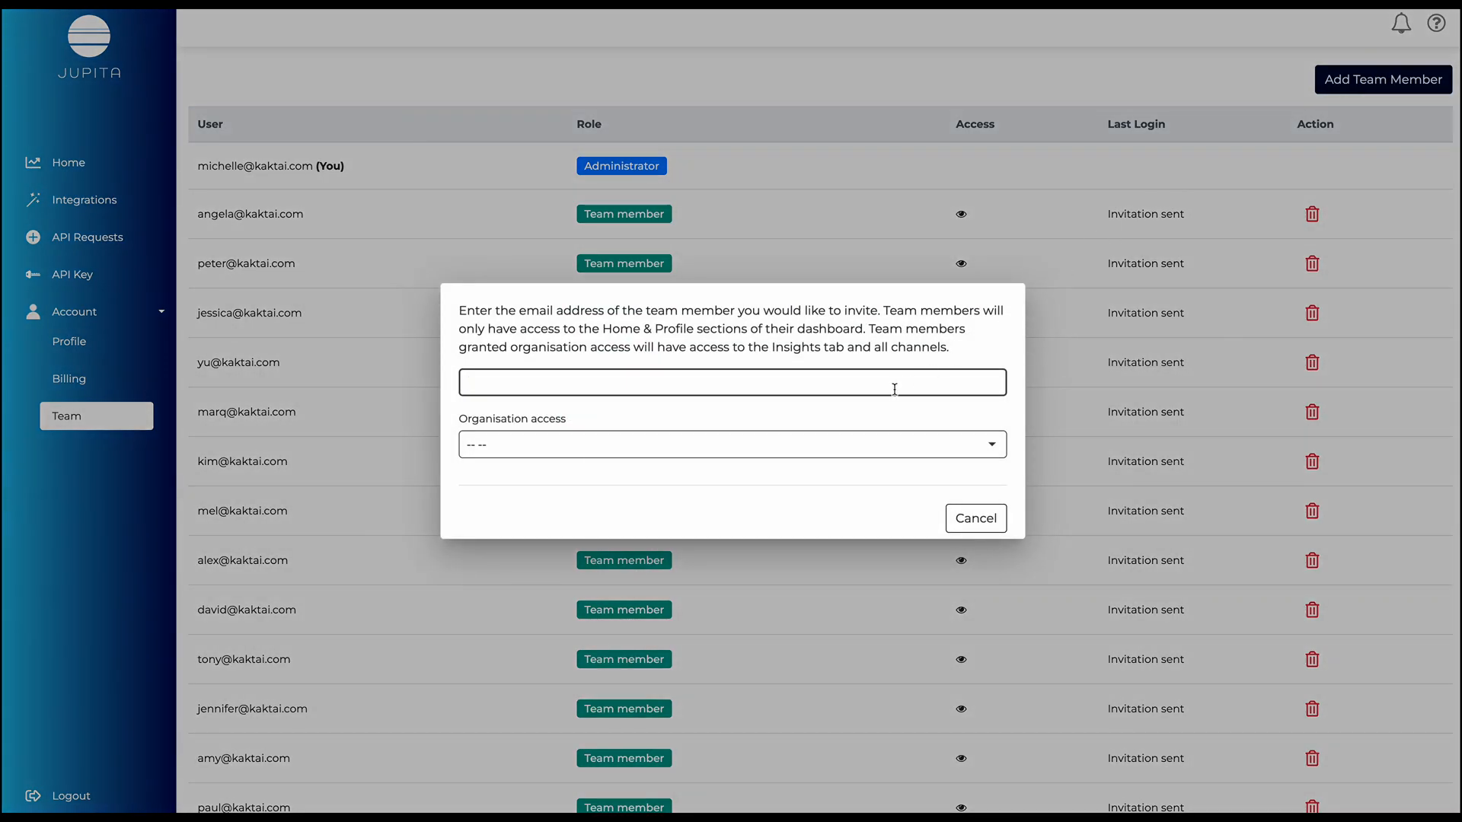
{"action": "left_click", "coordinate": [731, 443]}
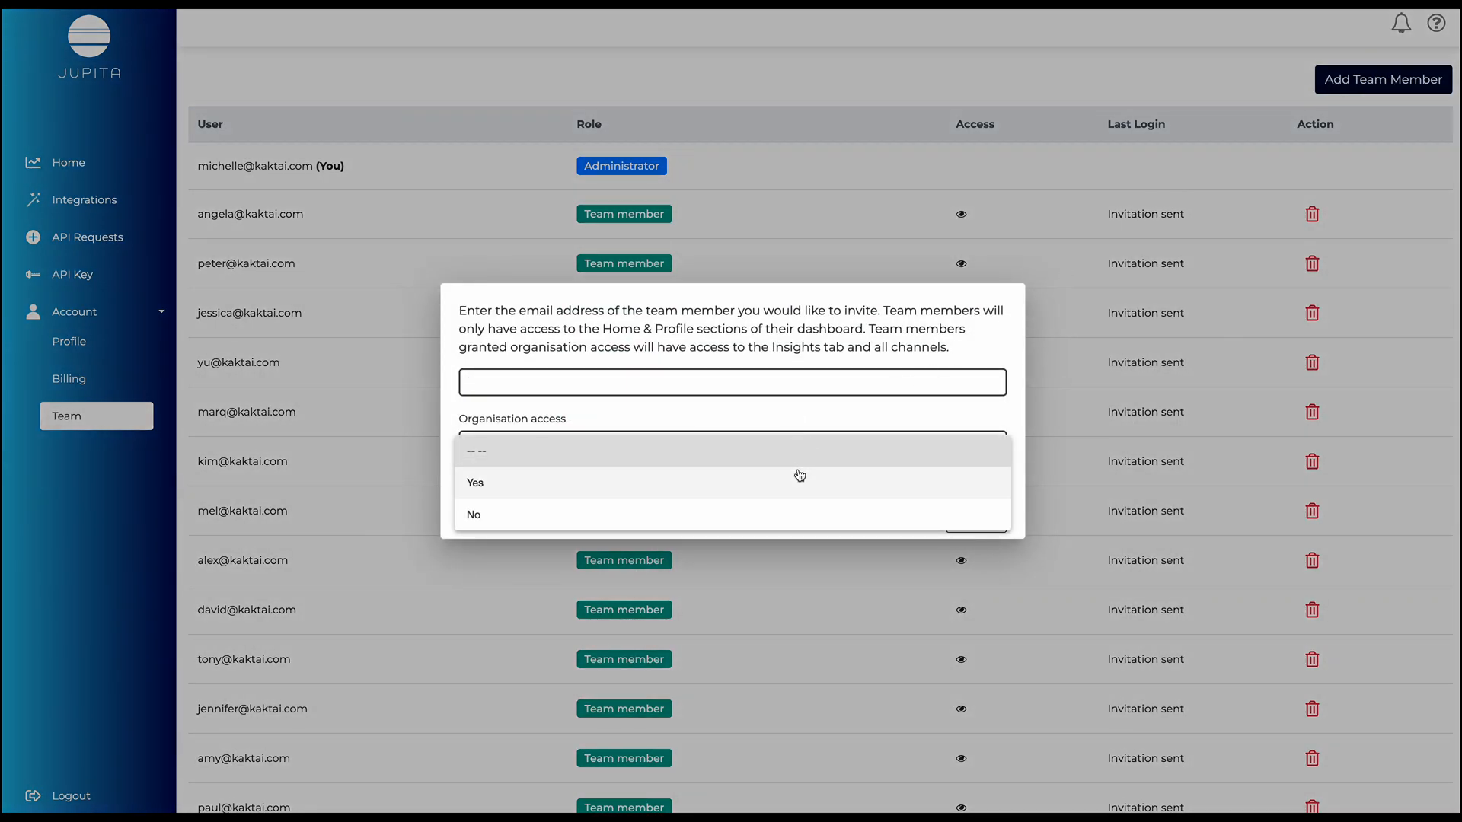
{"action": "left_click", "coordinate": [474, 513]}
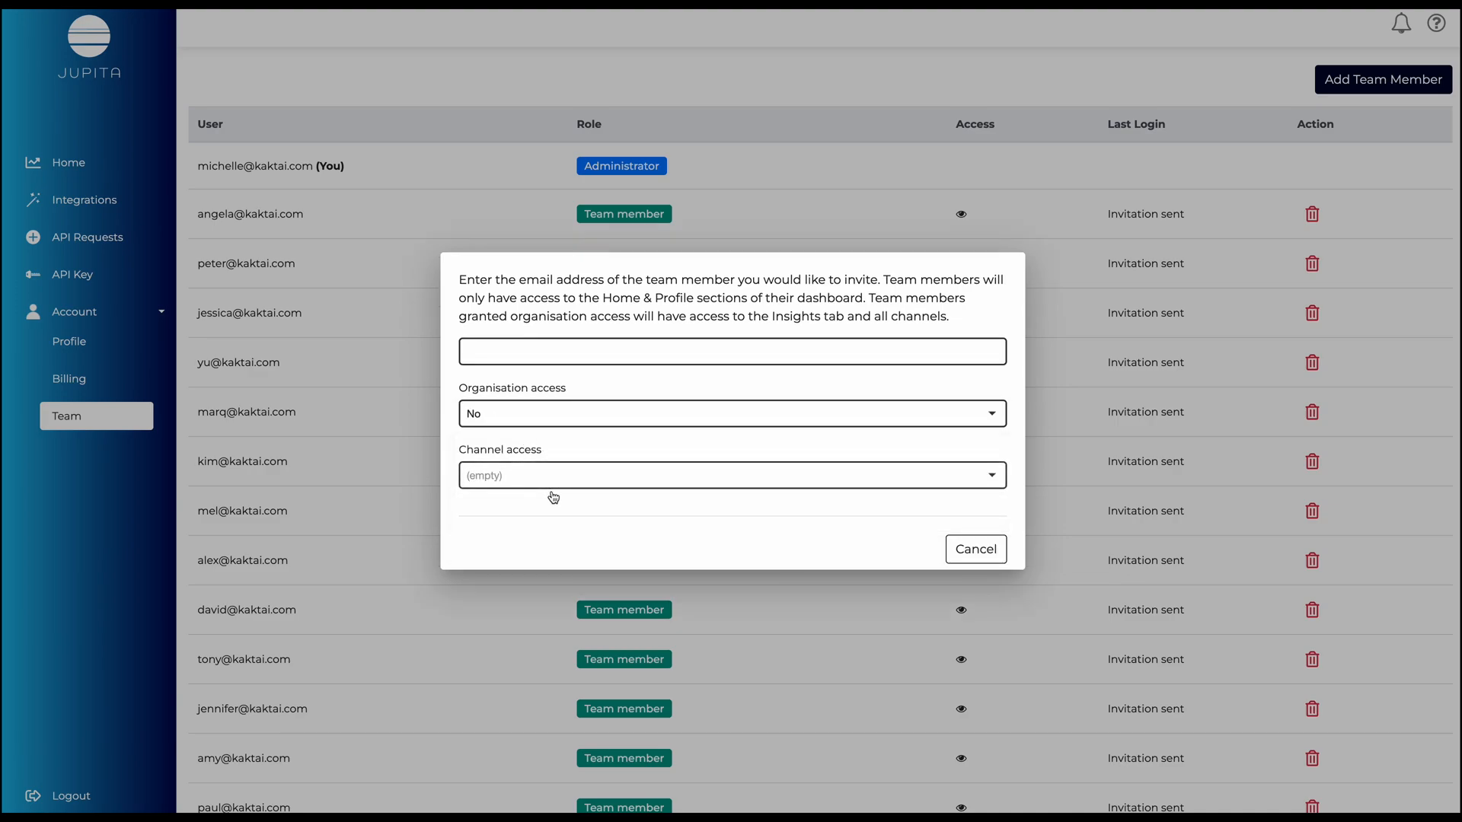
{"action": "left_click", "coordinate": [974, 549]}
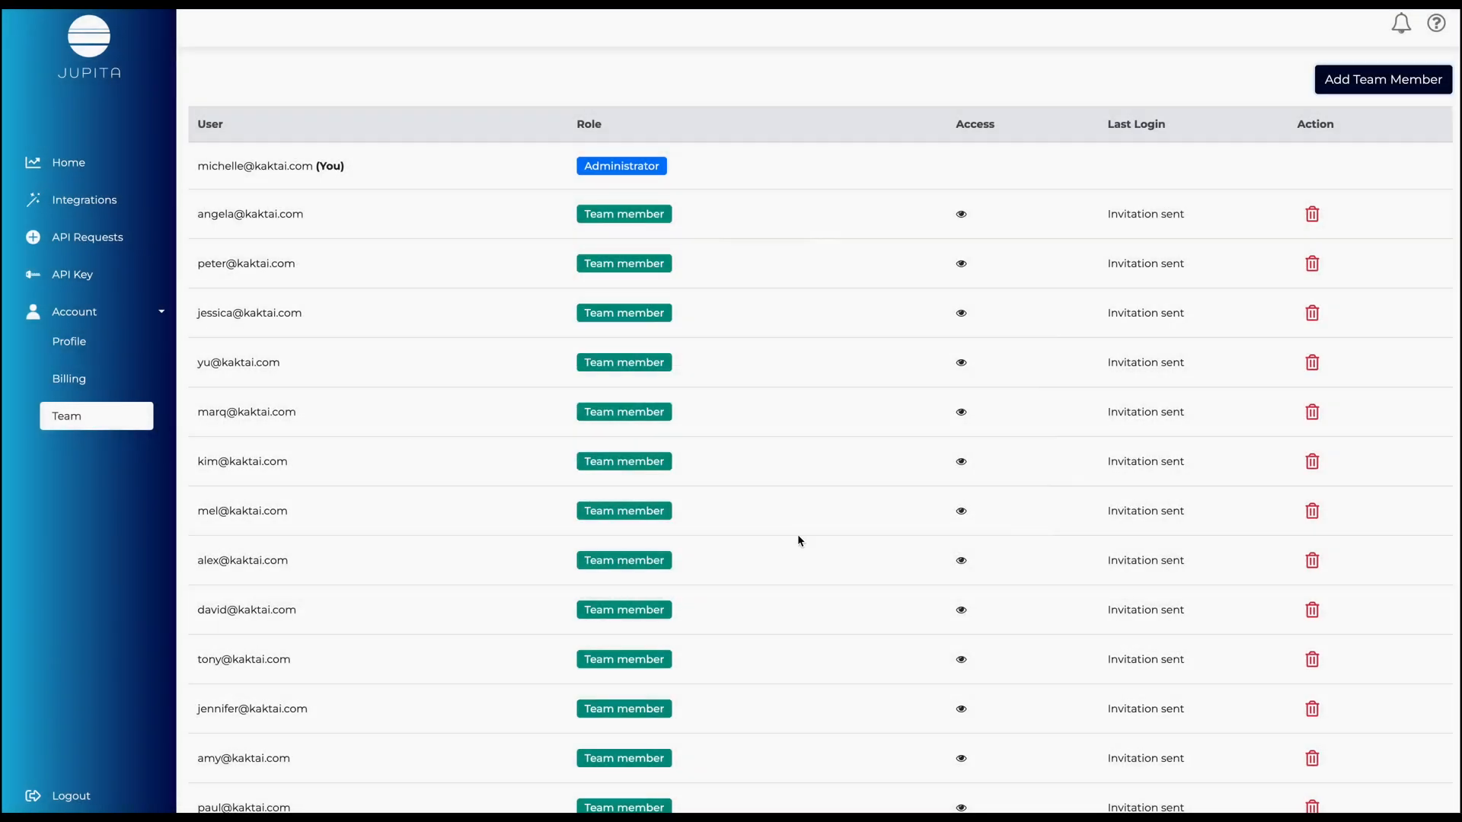
{"action": "left_click", "coordinate": [67, 163]}
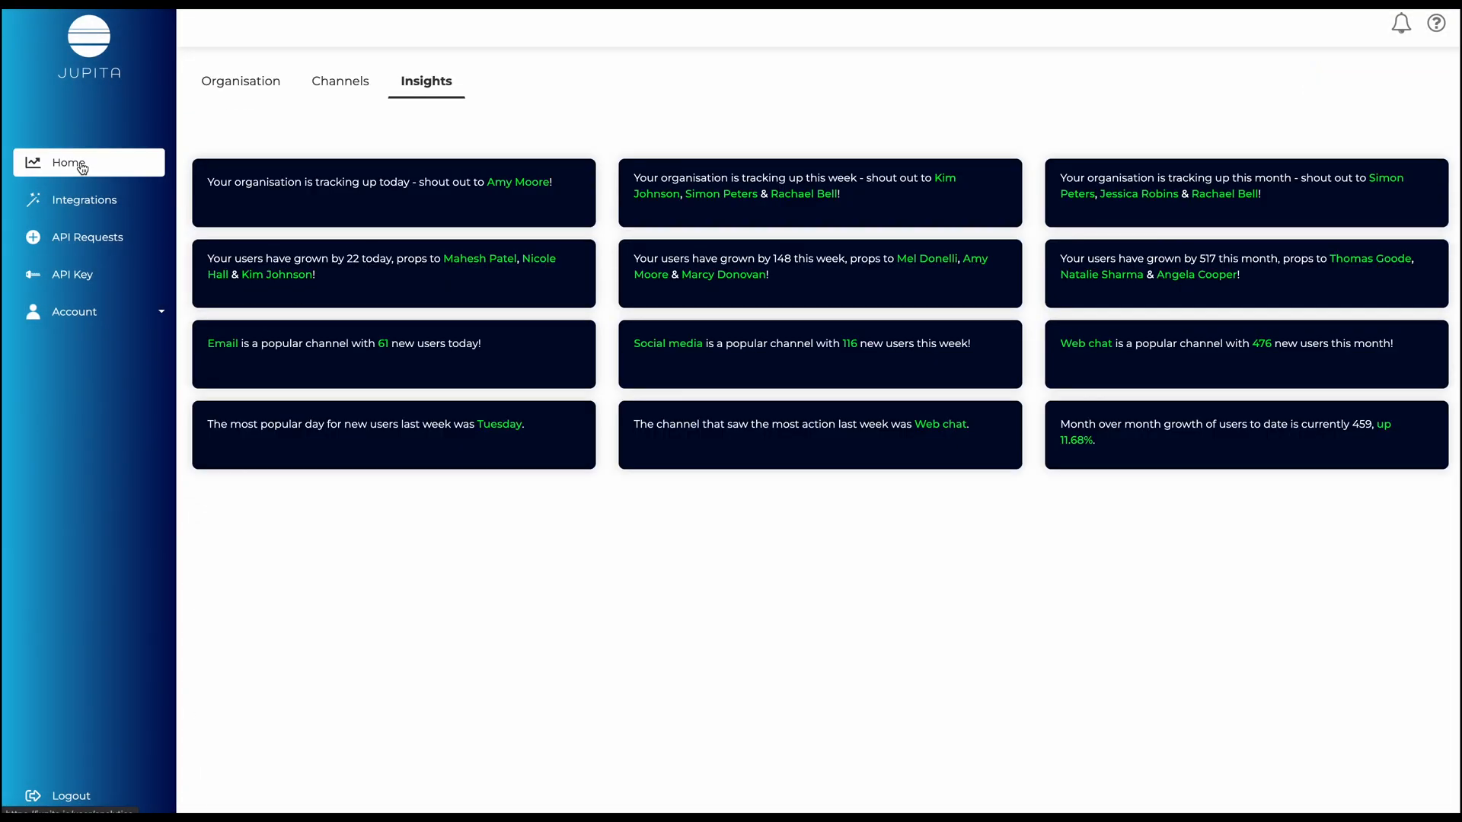
- Show the Organisation Overview with its 93.05 % score and per-channel rating chart
{"action": "left_click", "coordinate": [242, 80]}
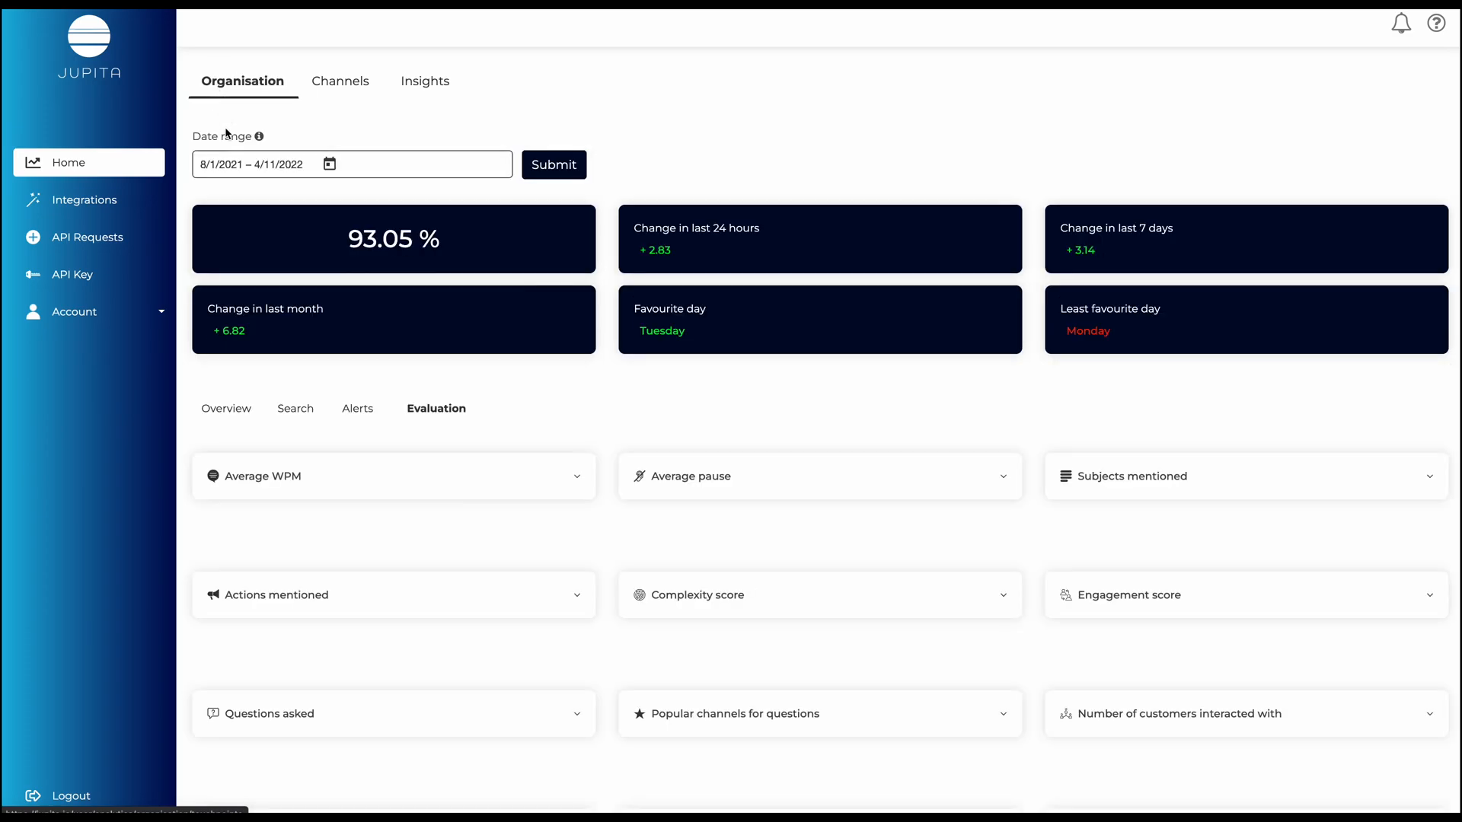
{"action": "left_click", "coordinate": [225, 408]}
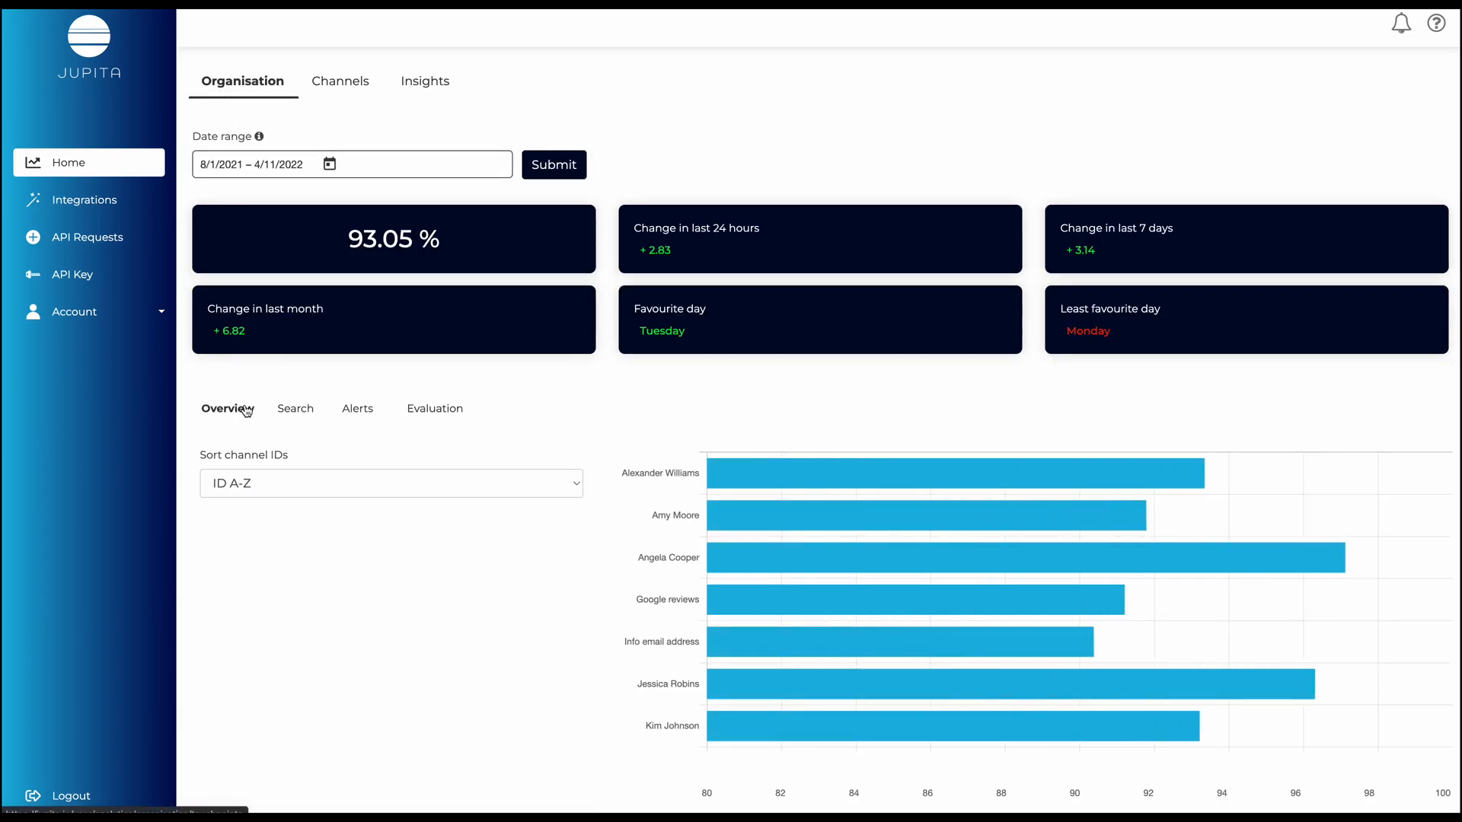